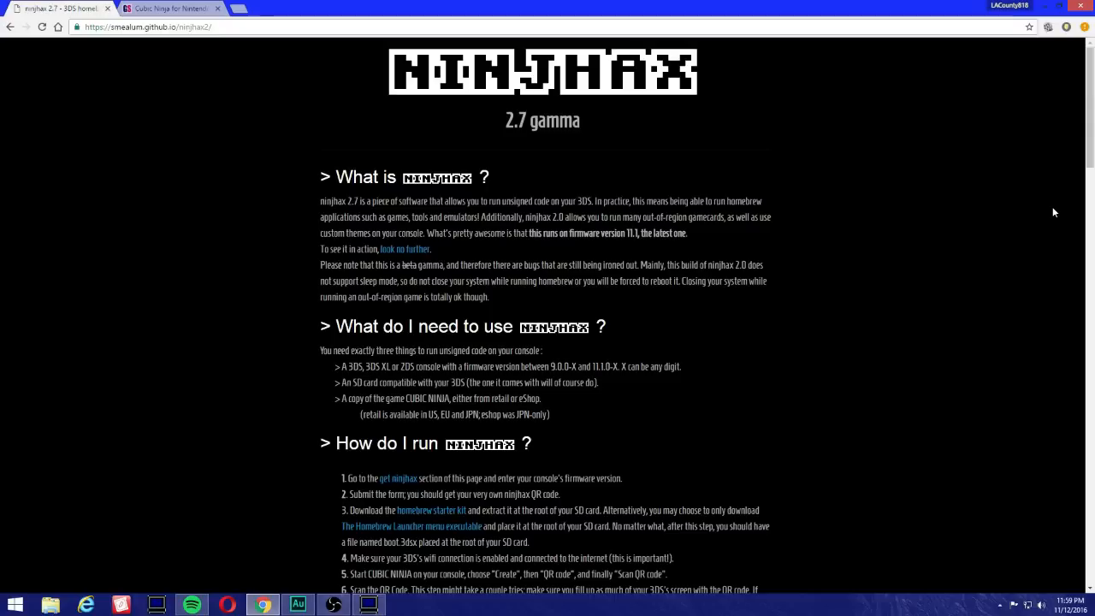
{"action": "mouse_move", "coordinate": [4, 366]}
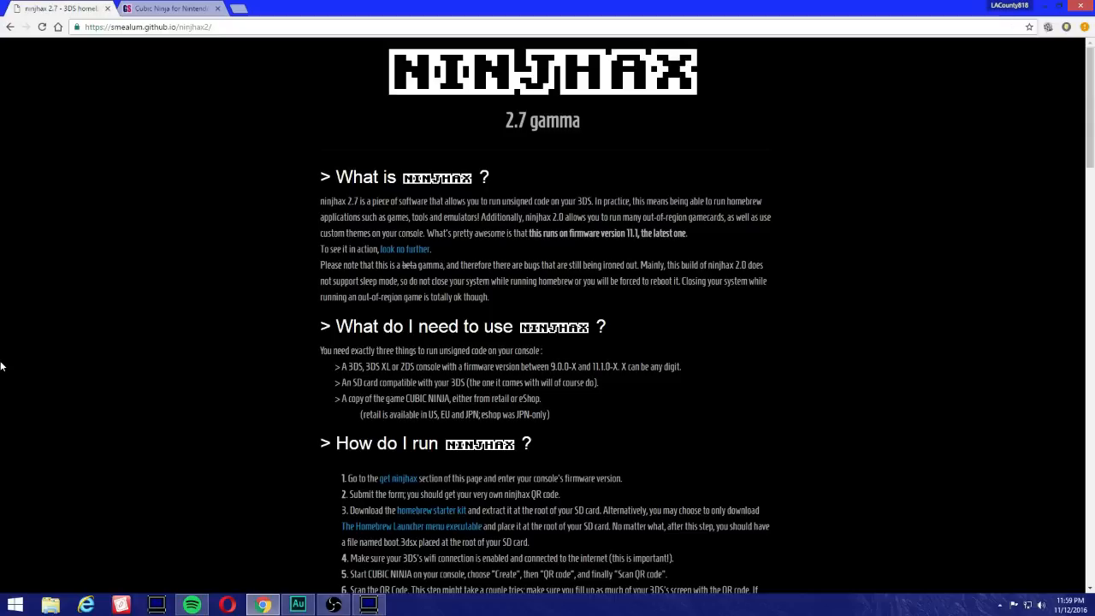
{"action": "mouse_move", "coordinate": [534, 92]}
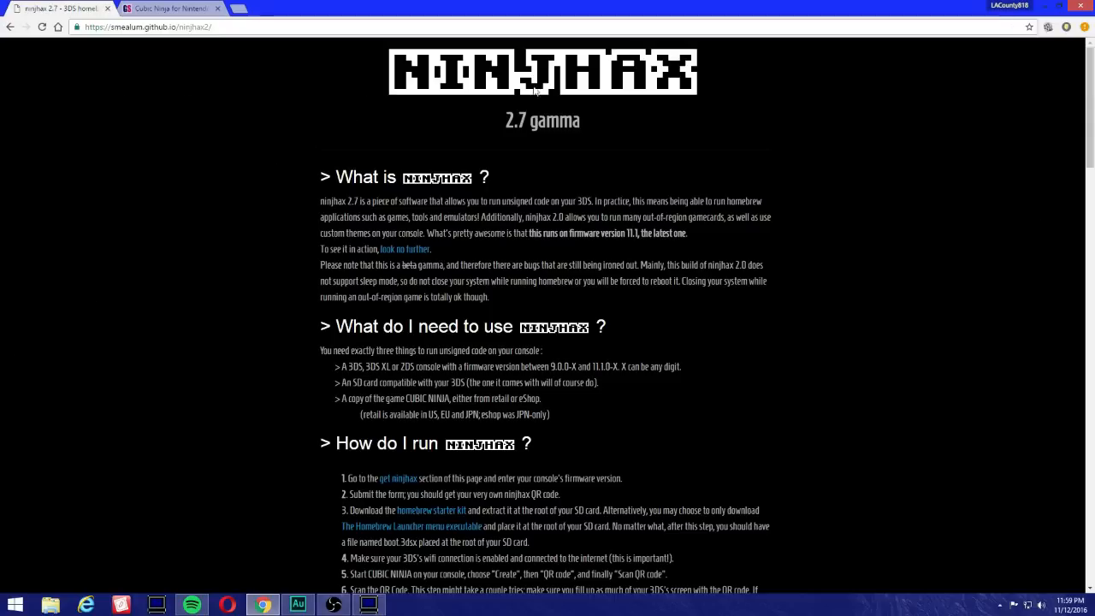
{"action": "mouse_move", "coordinate": [732, 92]}
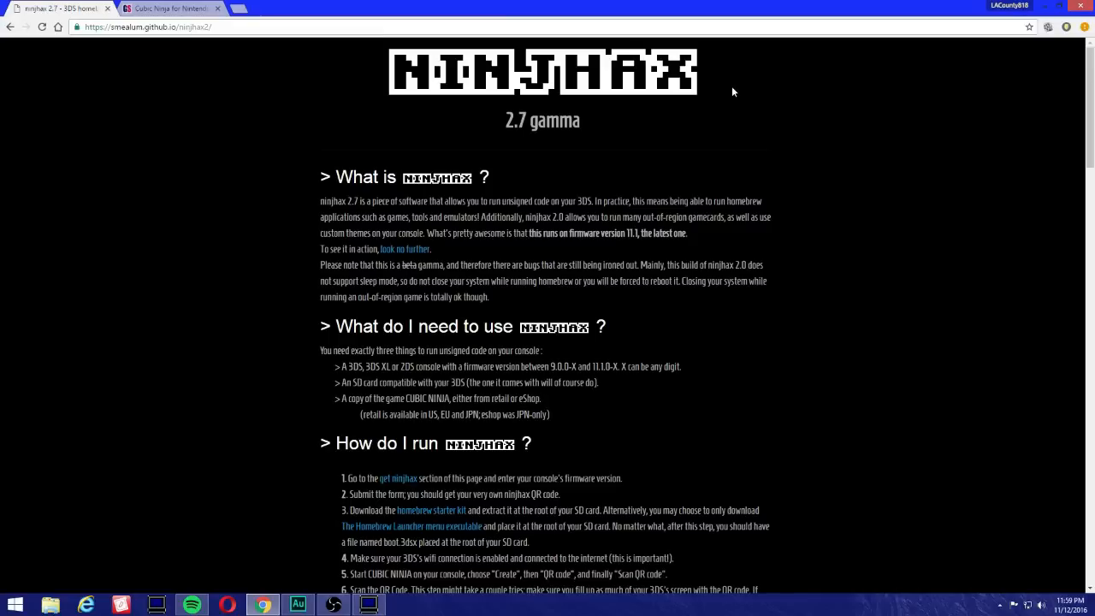
{"action": "mouse_move", "coordinate": [649, 164]}
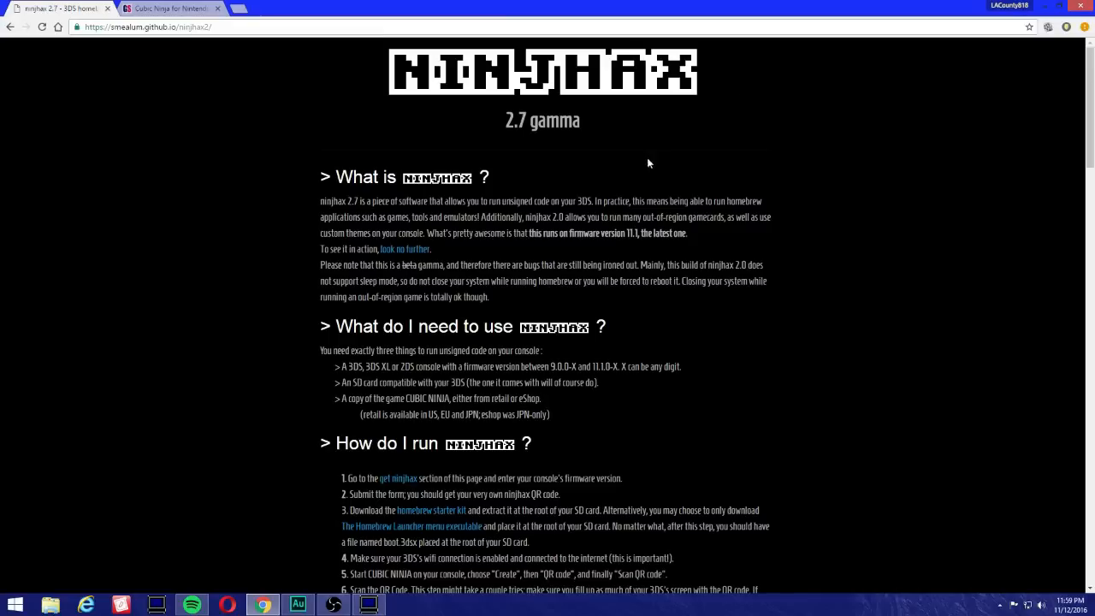
- Review GameStop's pre-owned Cubic Ninja page showing the $26.99 price and 5.4 rating
{"action": "left_click", "coordinate": [171, 9]}
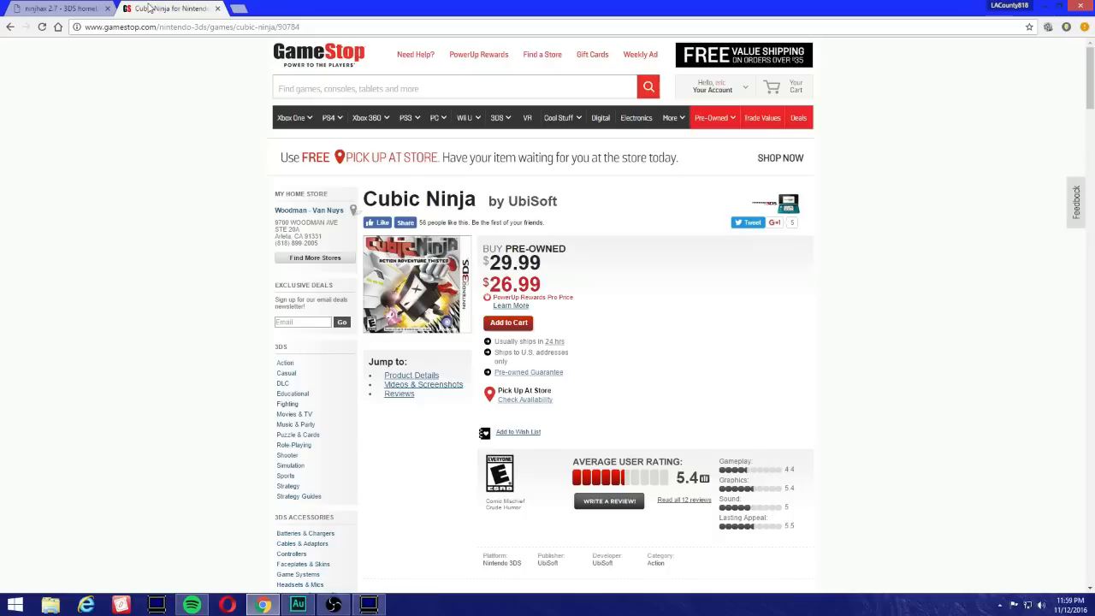
{"action": "mouse_move", "coordinate": [1013, 435]}
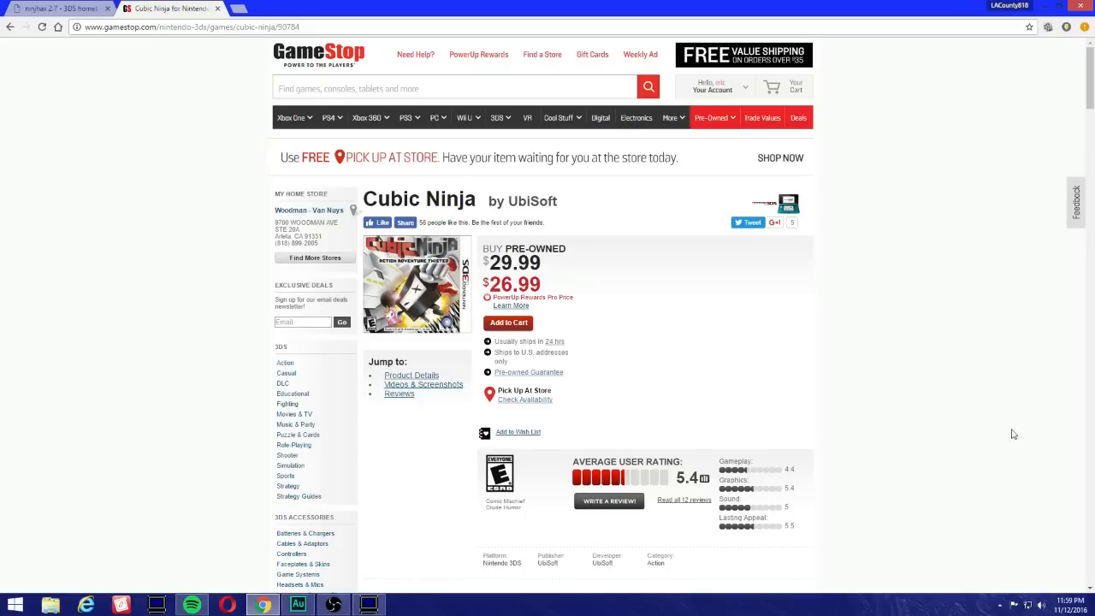
{"action": "mouse_move", "coordinate": [1094, 366]}
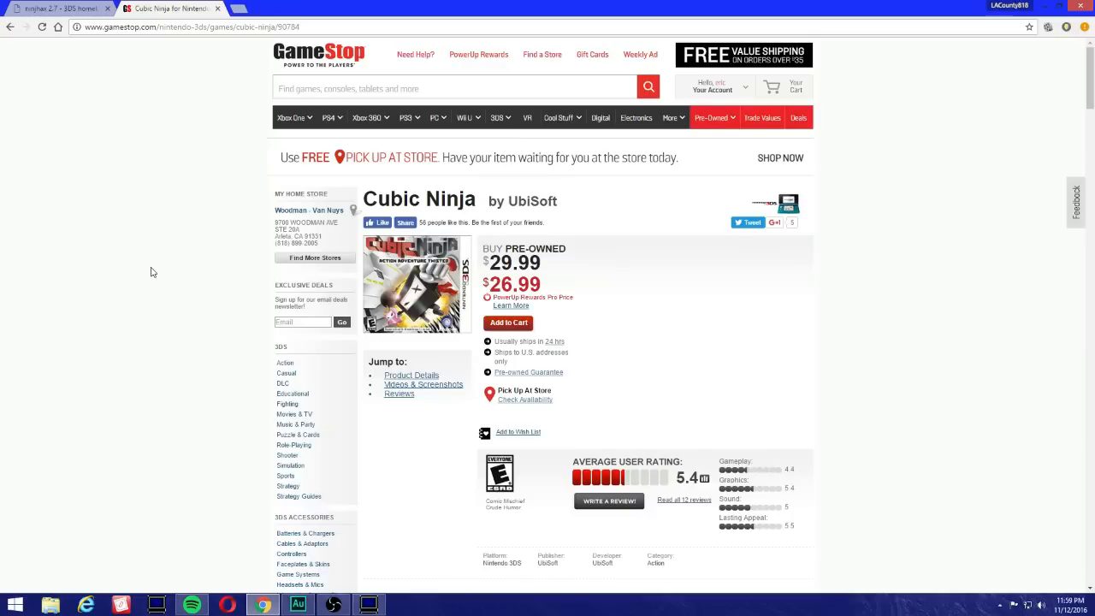
{"action": "mouse_move", "coordinate": [250, 559]}
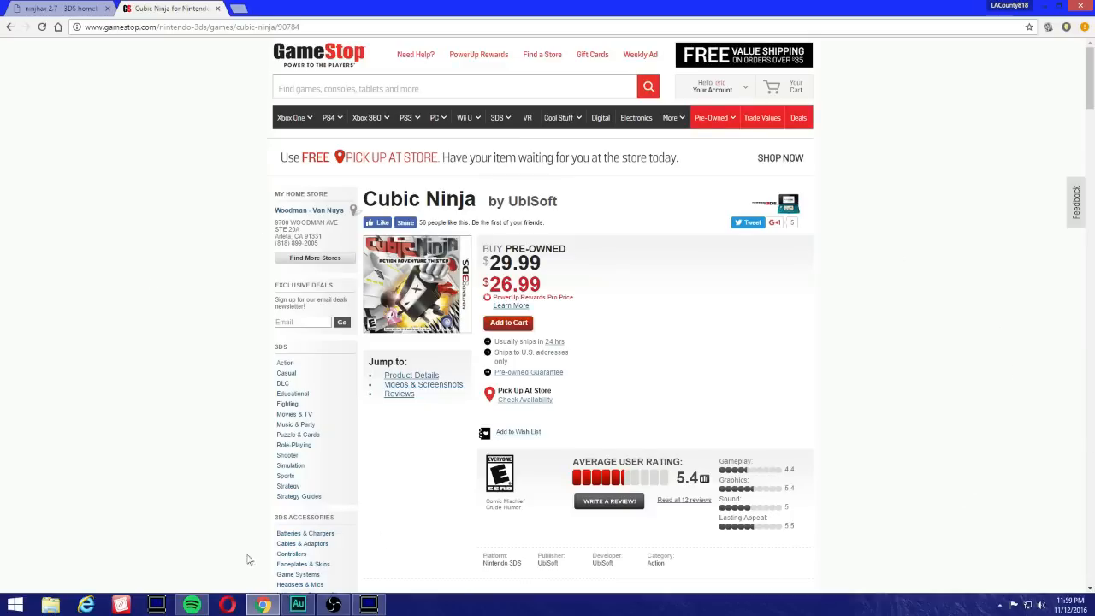
{"action": "mouse_move", "coordinate": [664, 301]}
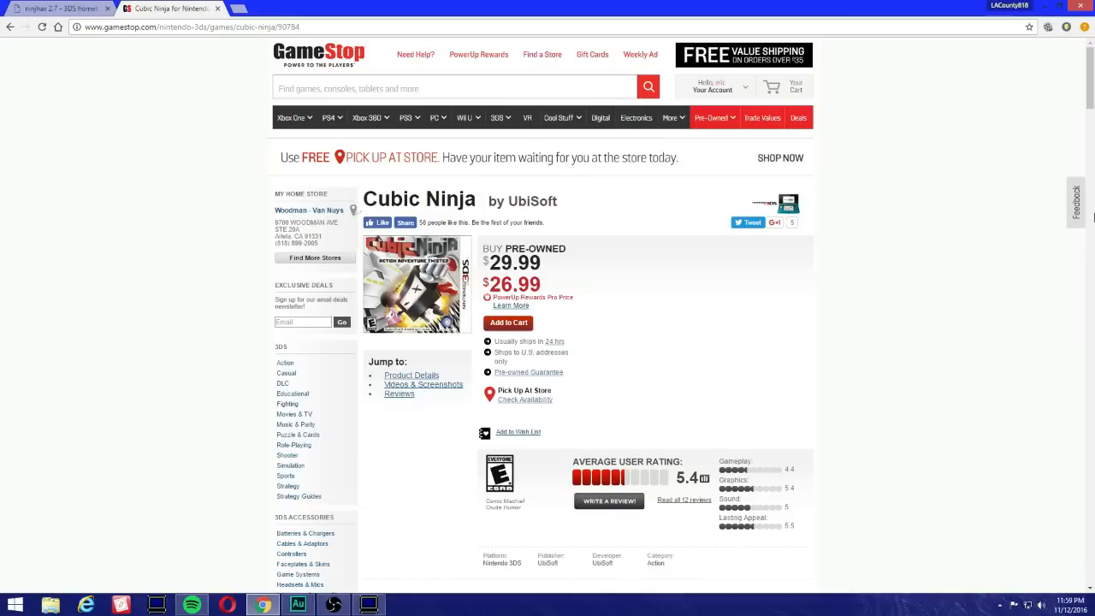
{"action": "mouse_move", "coordinate": [1089, 75]}
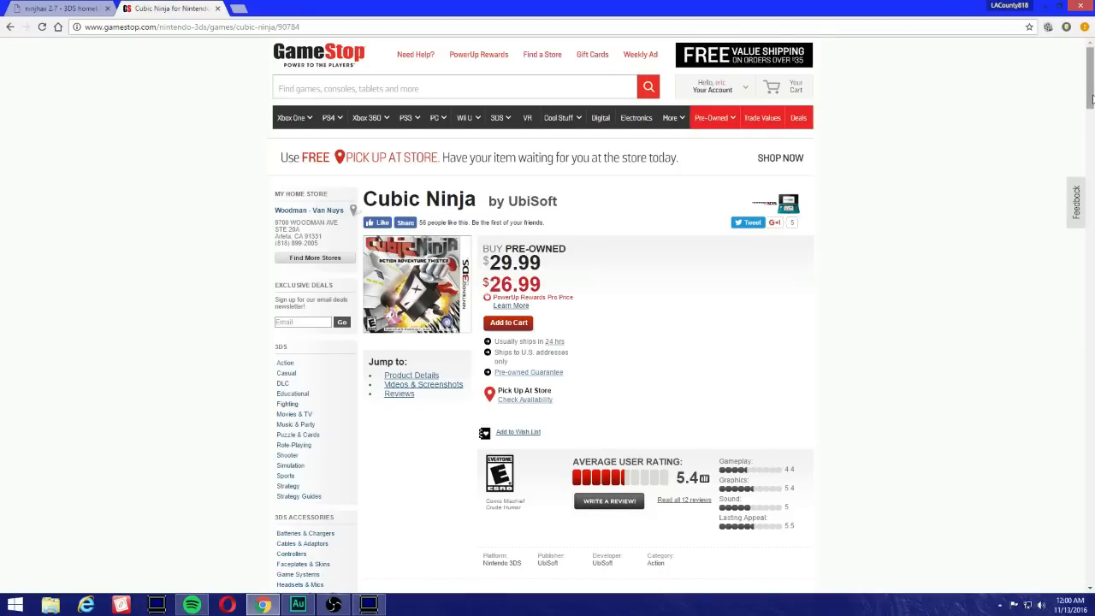
{"action": "scroll", "scroll_direction": "down", "scroll_amount": 3}
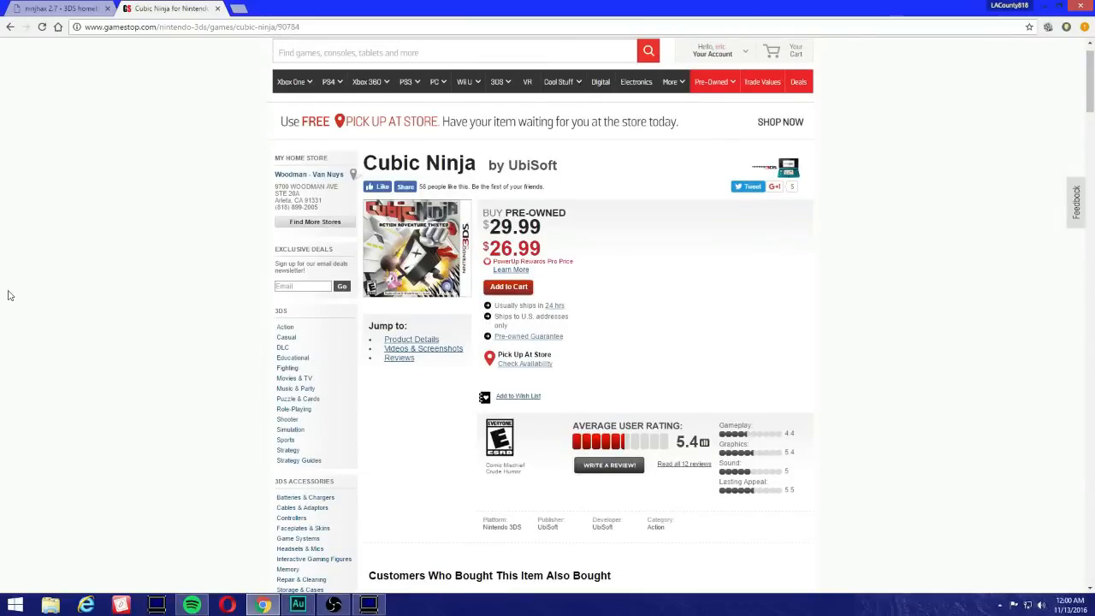
{"action": "scroll", "scroll_direction": "up", "scroll_amount": 3}
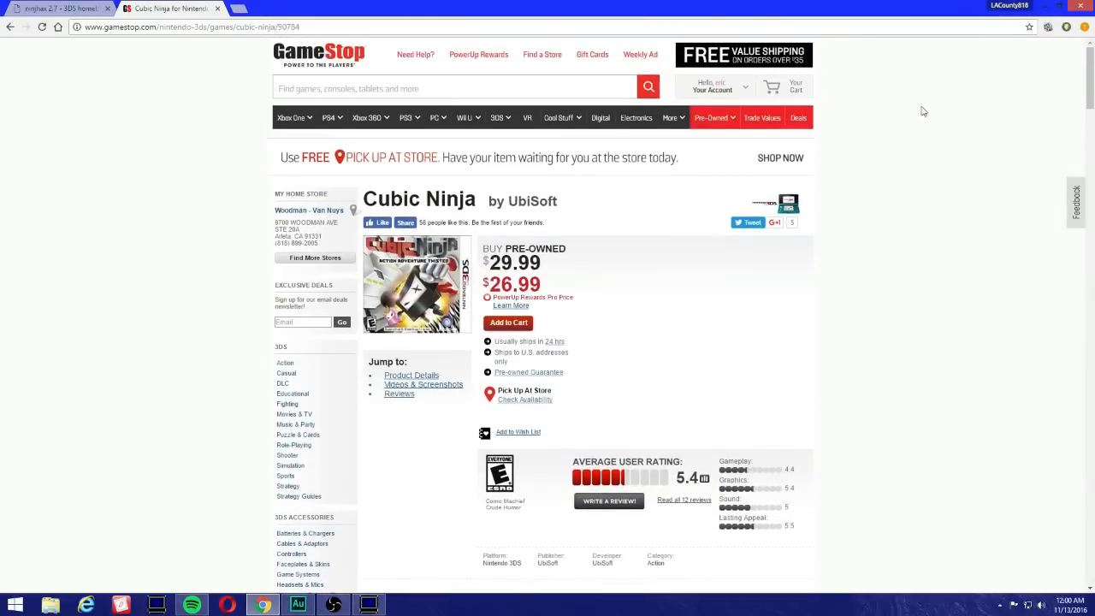
{"action": "mouse_move", "coordinate": [1081, 100]}
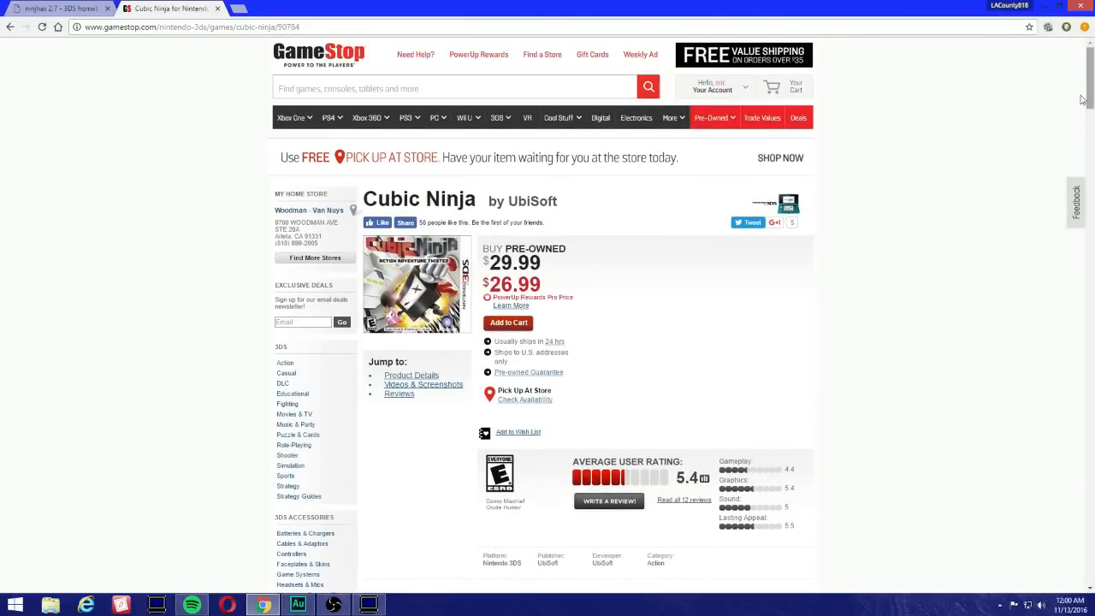
{"action": "mouse_move", "coordinate": [7, 133]}
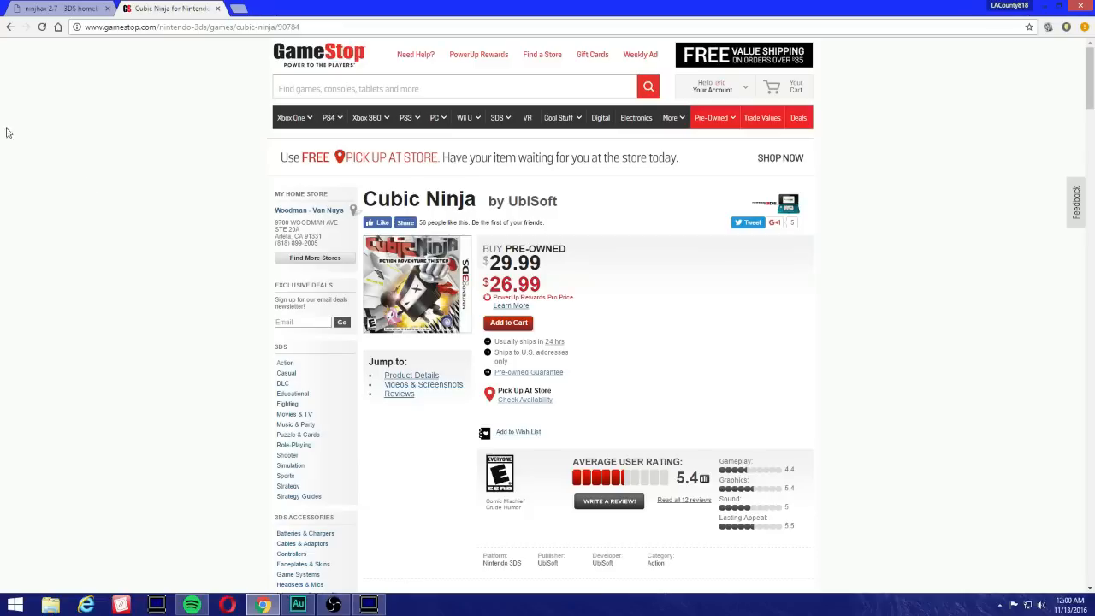
{"action": "mouse_move", "coordinate": [60, 9]}
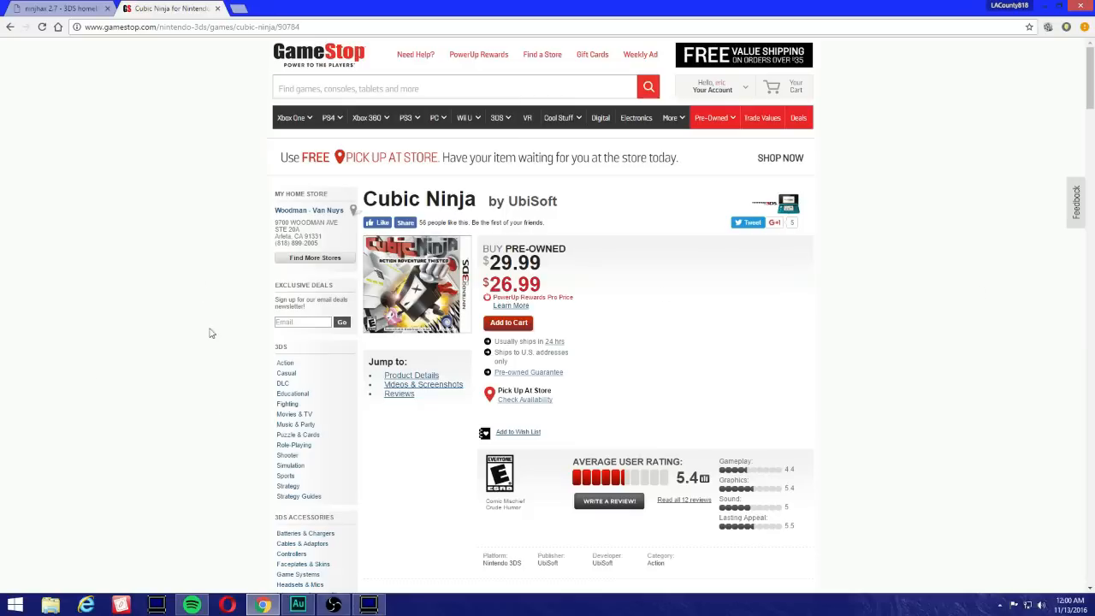
{"action": "mouse_move", "coordinate": [29, 363]}
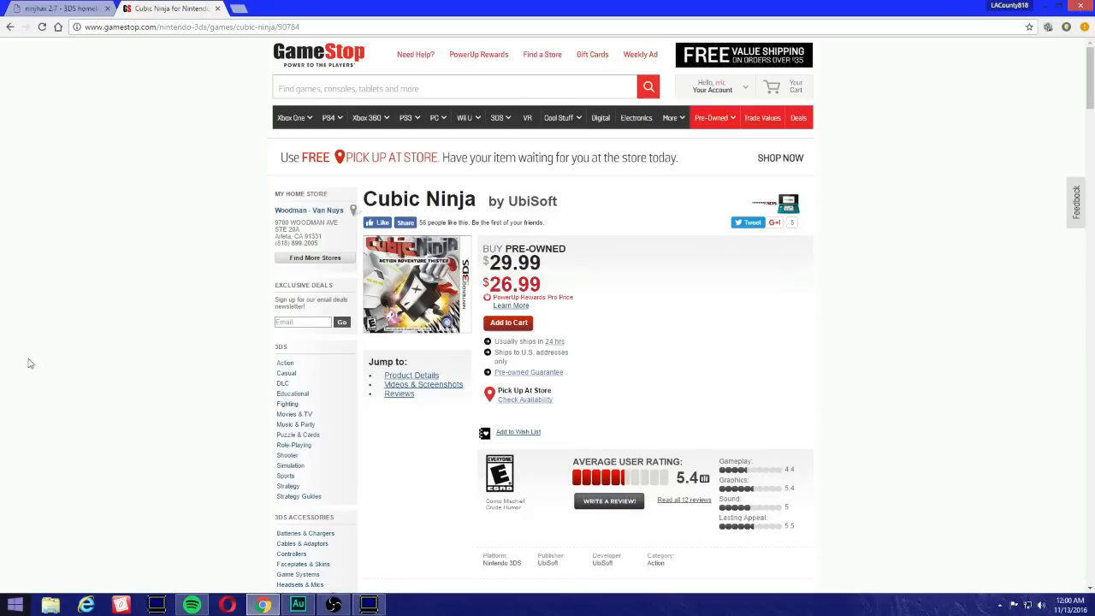
{"action": "left_click", "coordinate": [54, 8]}
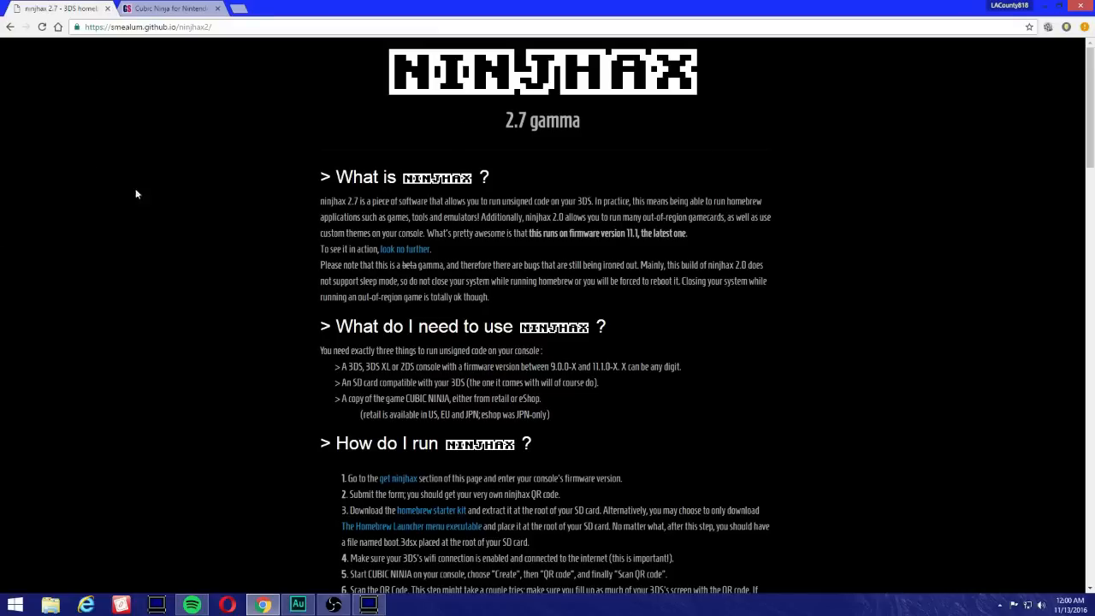
{"action": "mouse_move", "coordinate": [26, 387]}
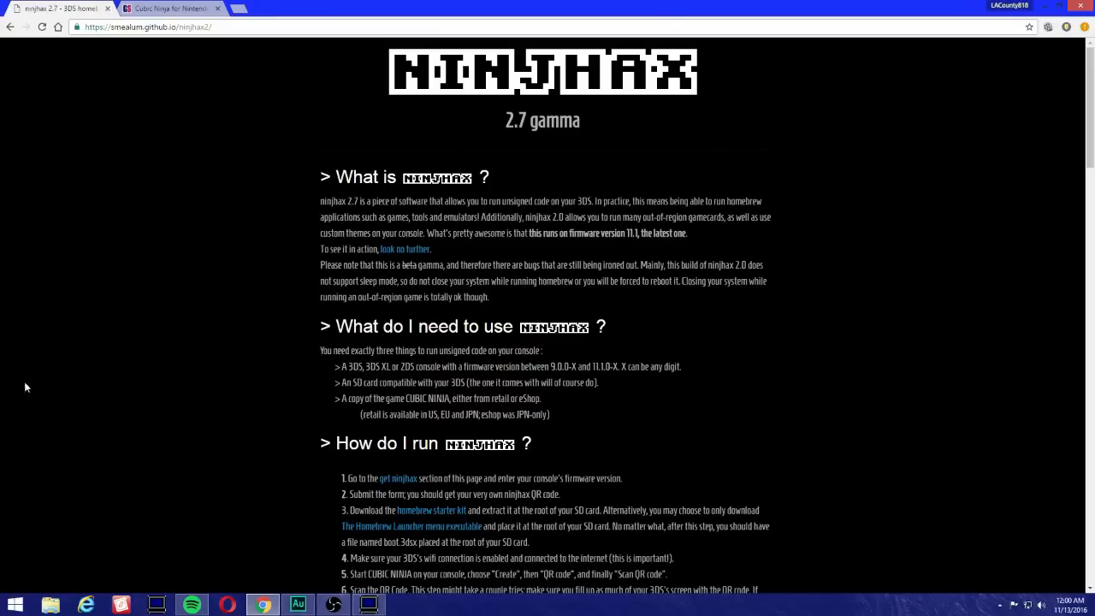
{"action": "scroll", "scroll_direction": "down", "scroll_amount": 3}
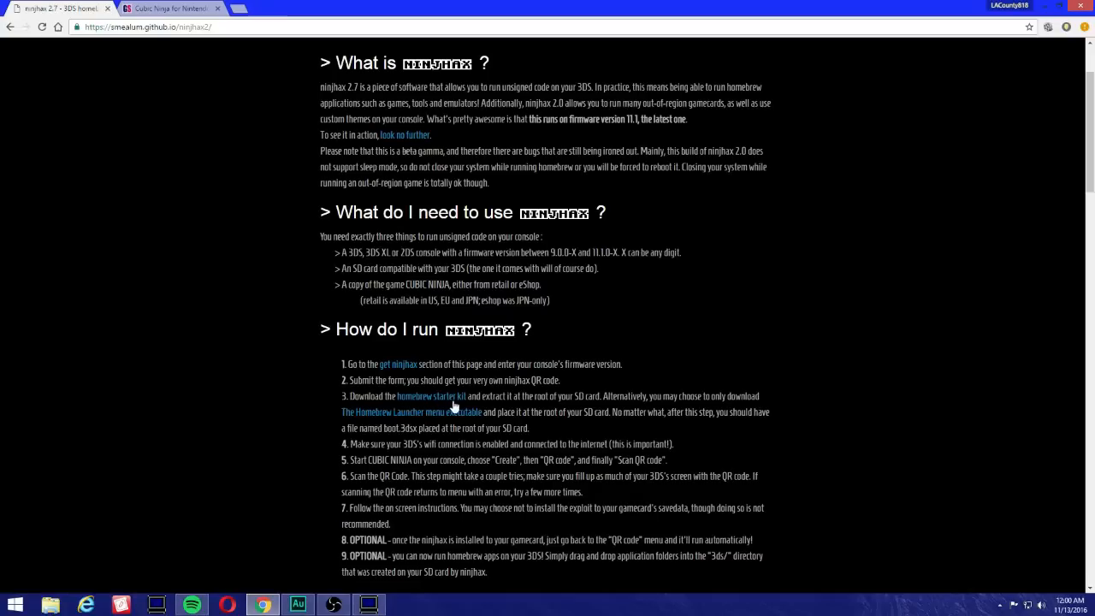
{"action": "mouse_move", "coordinate": [445, 411]}
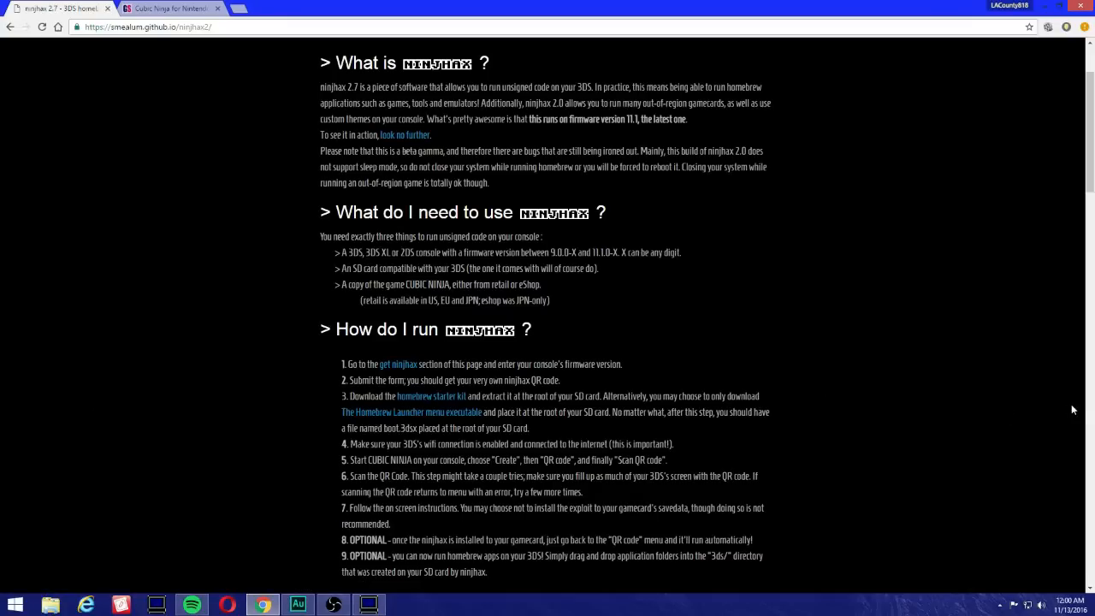
{"action": "scroll", "scroll_direction": "down", "scroll_amount": 3}
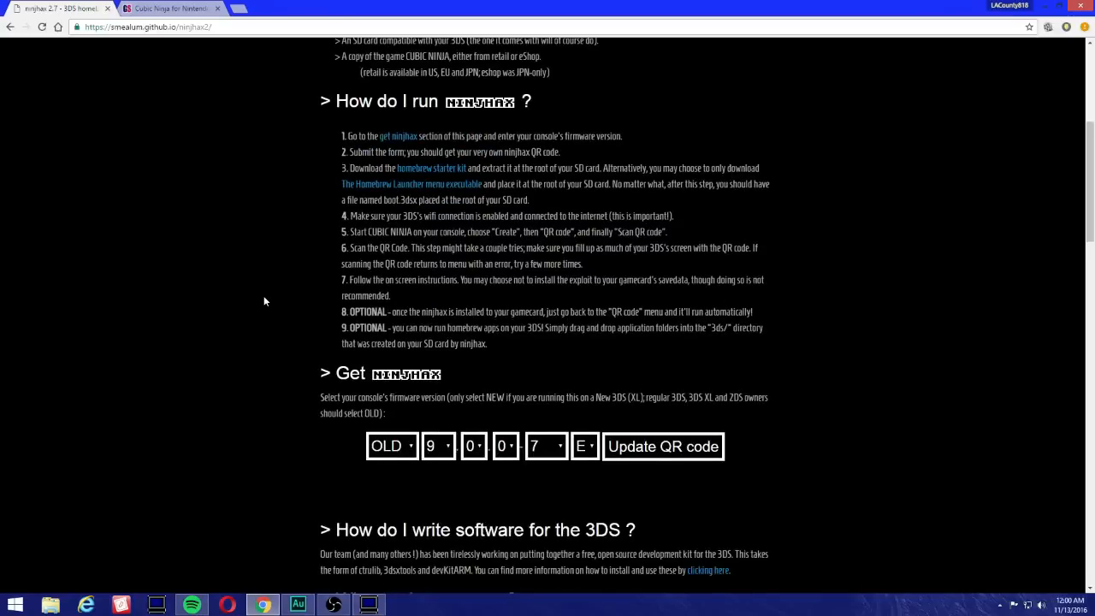
{"action": "mouse_move", "coordinate": [823, 491]}
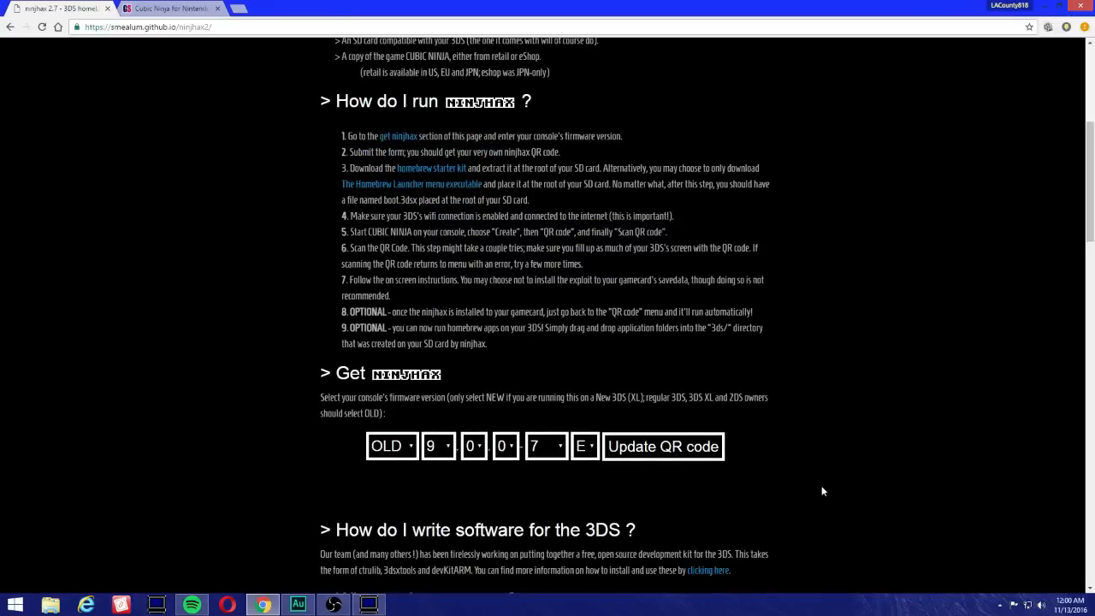
{"action": "mouse_move", "coordinate": [323, 394]}
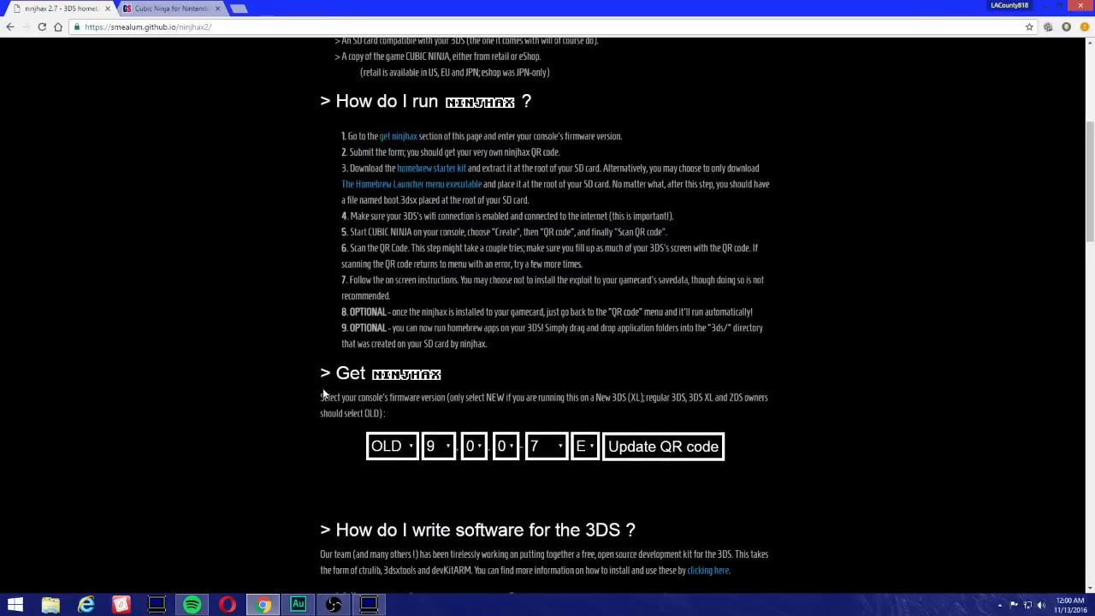
{"action": "mouse_move", "coordinate": [544, 409]}
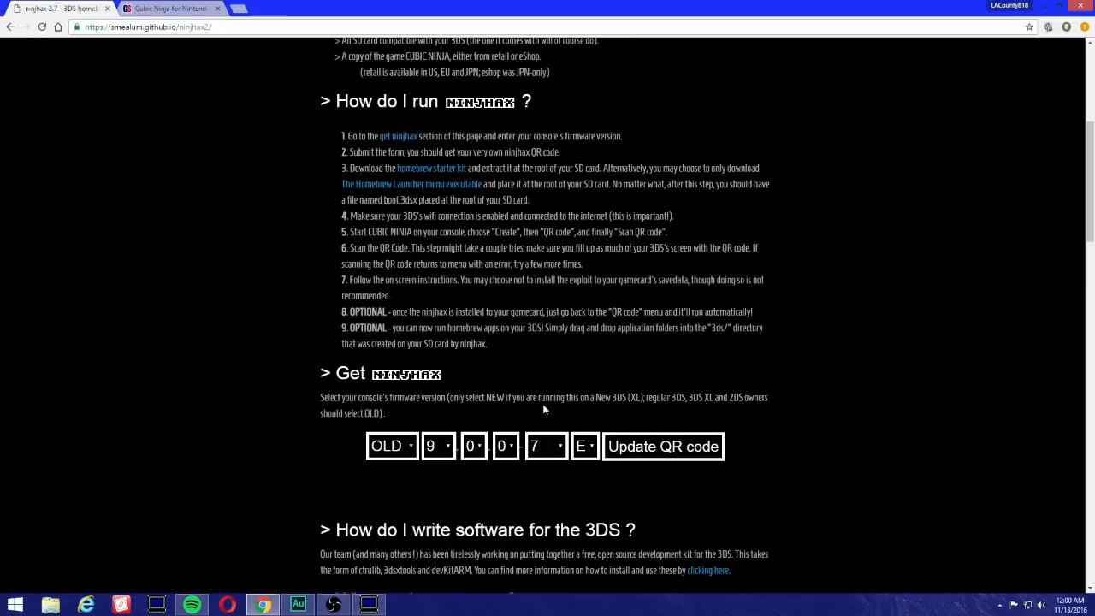
{"action": "mouse_move", "coordinate": [282, 465]}
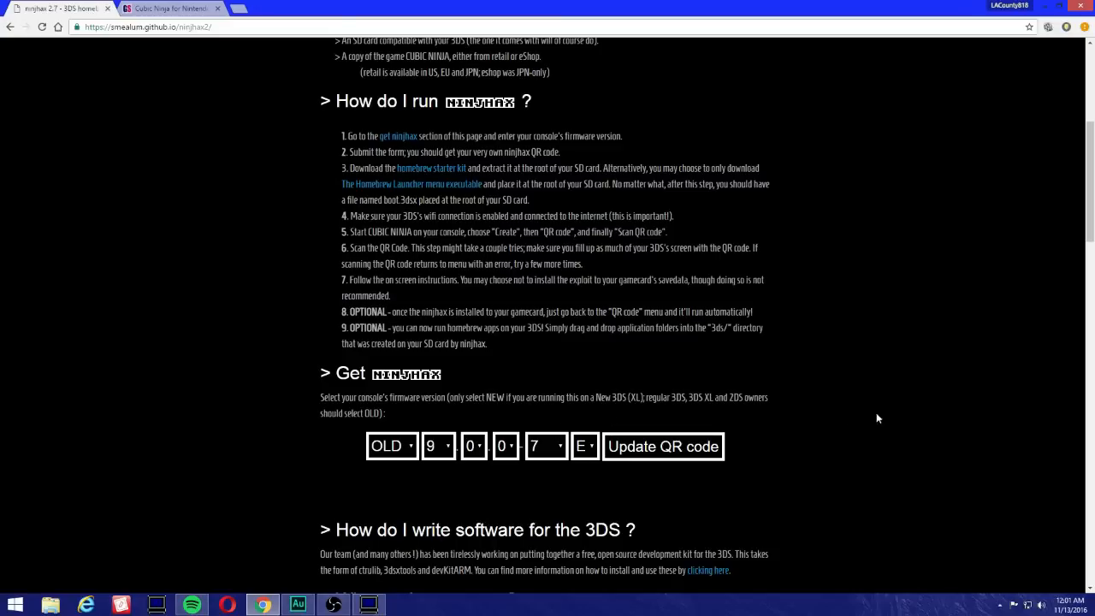
{"action": "mouse_move", "coordinate": [667, 428]}
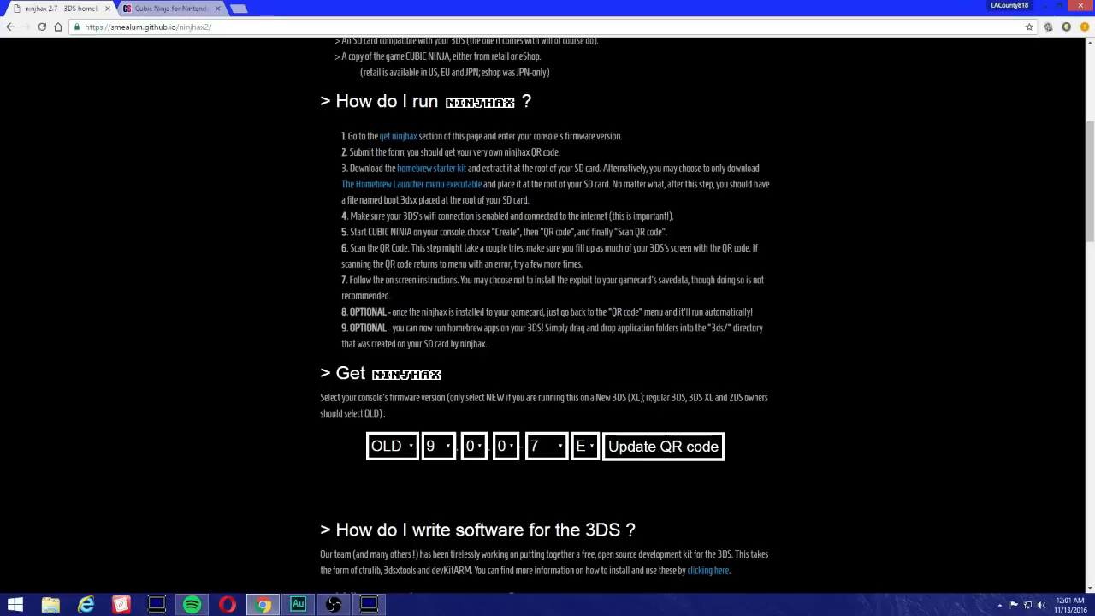
{"action": "mouse_move", "coordinate": [482, 429]}
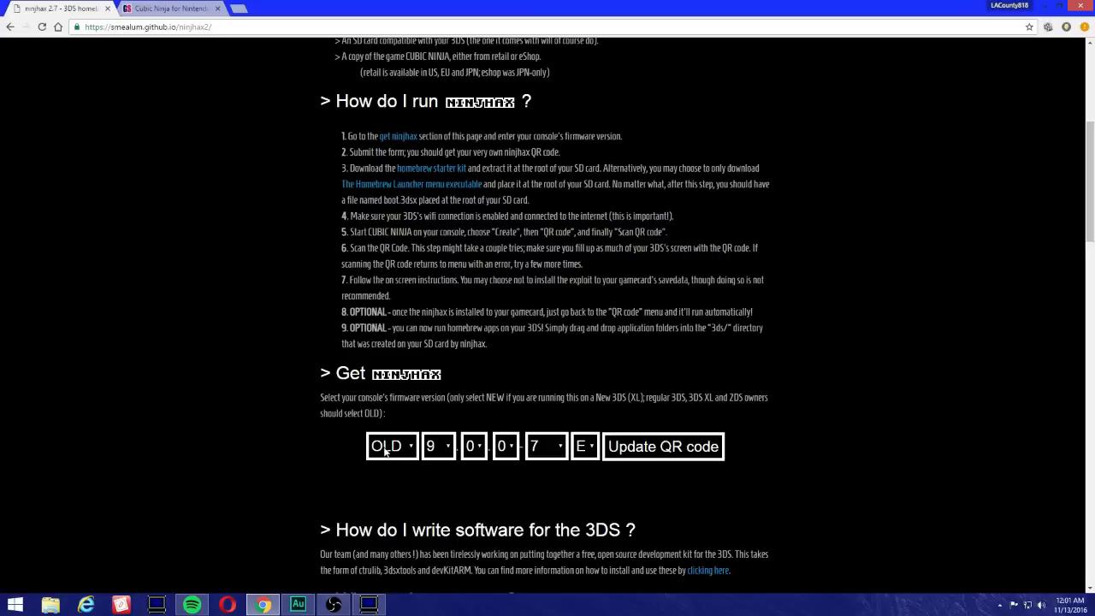
{"action": "mouse_move", "coordinate": [608, 412]}
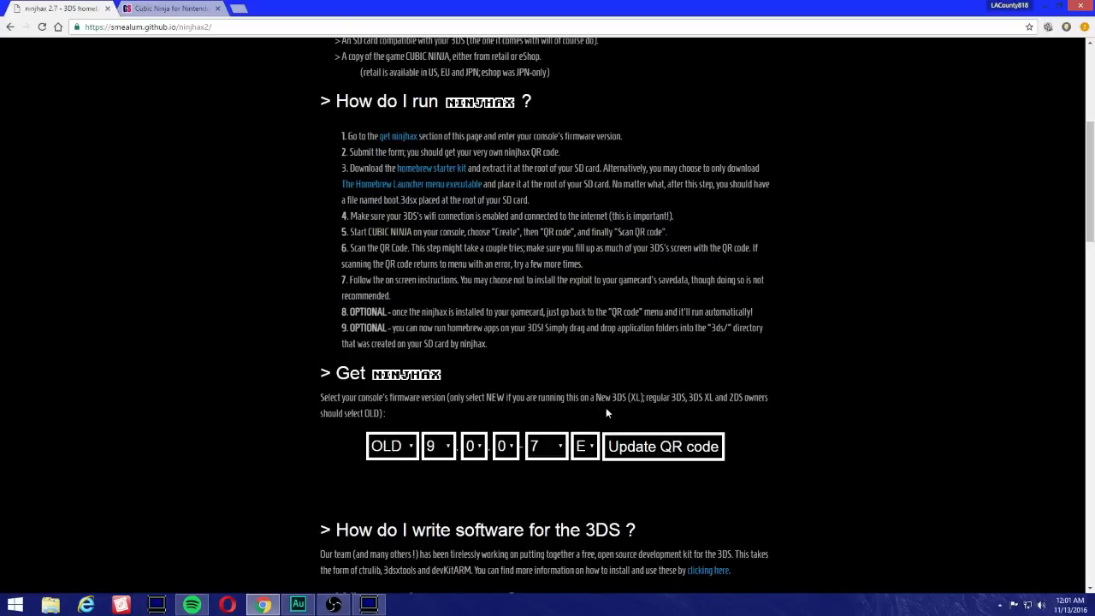
- Try NEW as the console type, then set it back to OLD
{"action": "left_click", "coordinate": [390, 445]}
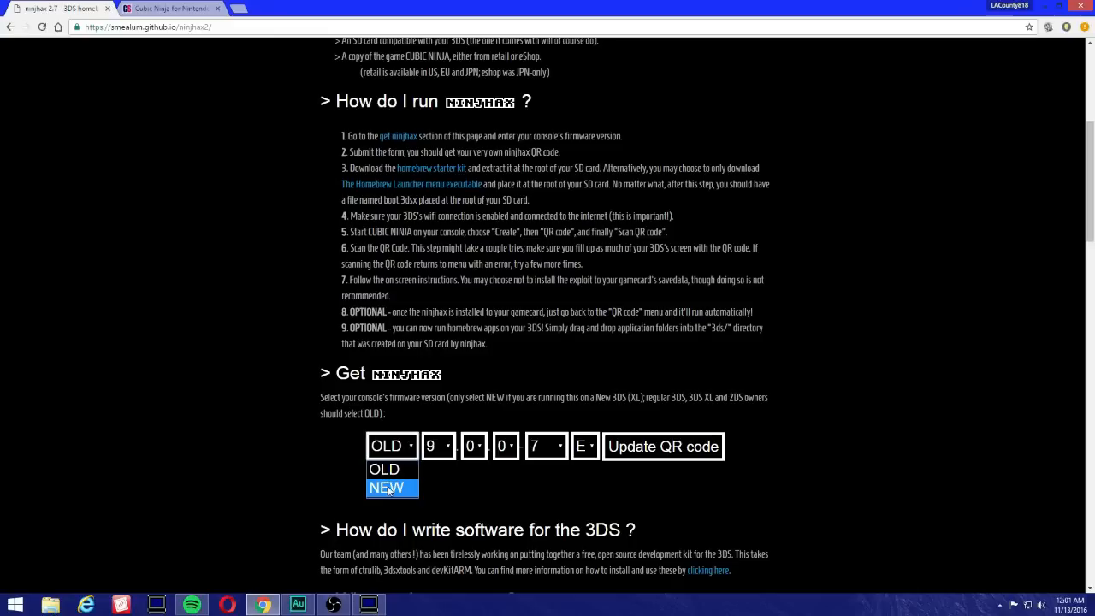
{"action": "left_click", "coordinate": [387, 488]}
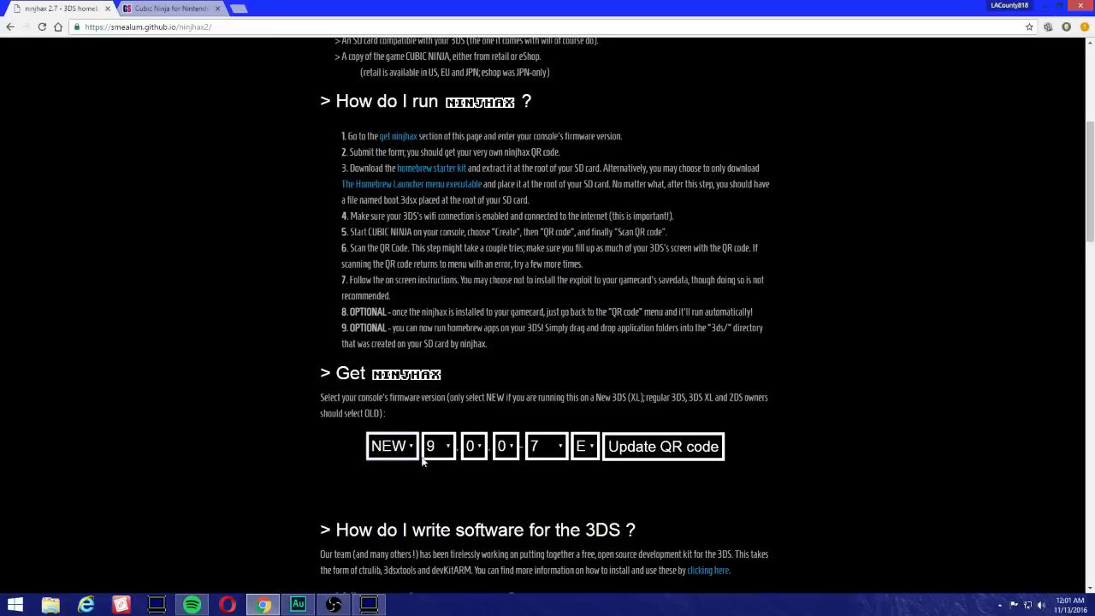
{"action": "mouse_move", "coordinate": [1, 495]}
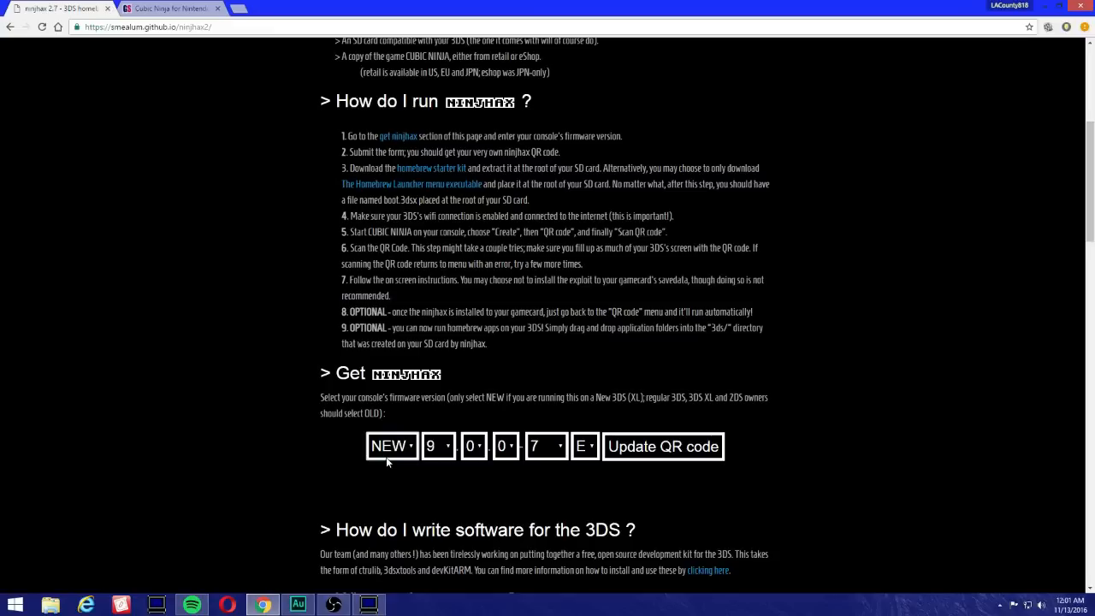
{"action": "left_click", "coordinate": [390, 445]}
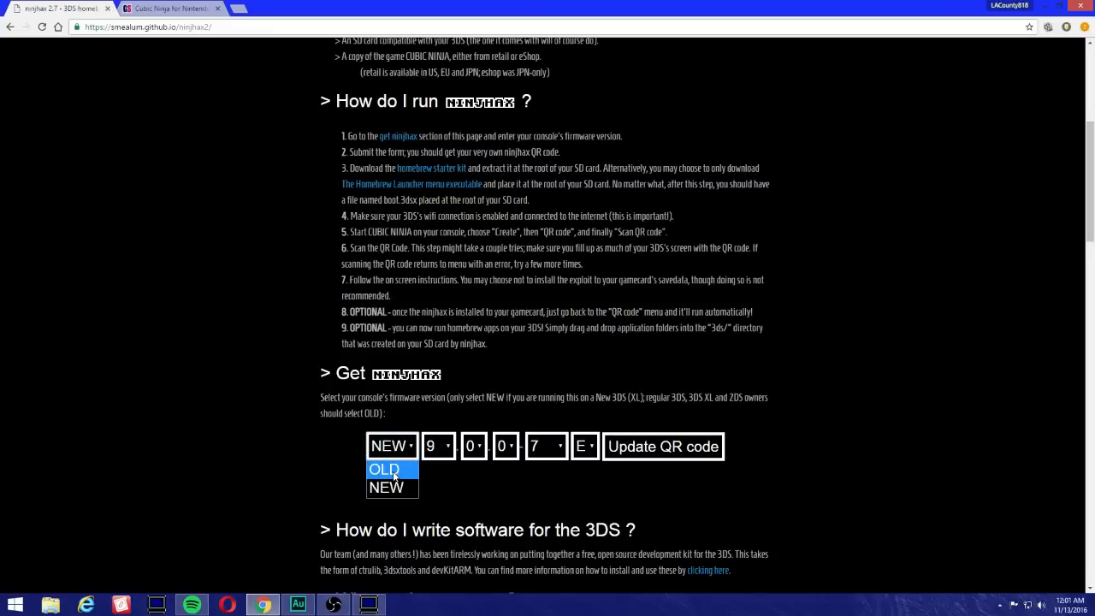
{"action": "left_click", "coordinate": [384, 469]}
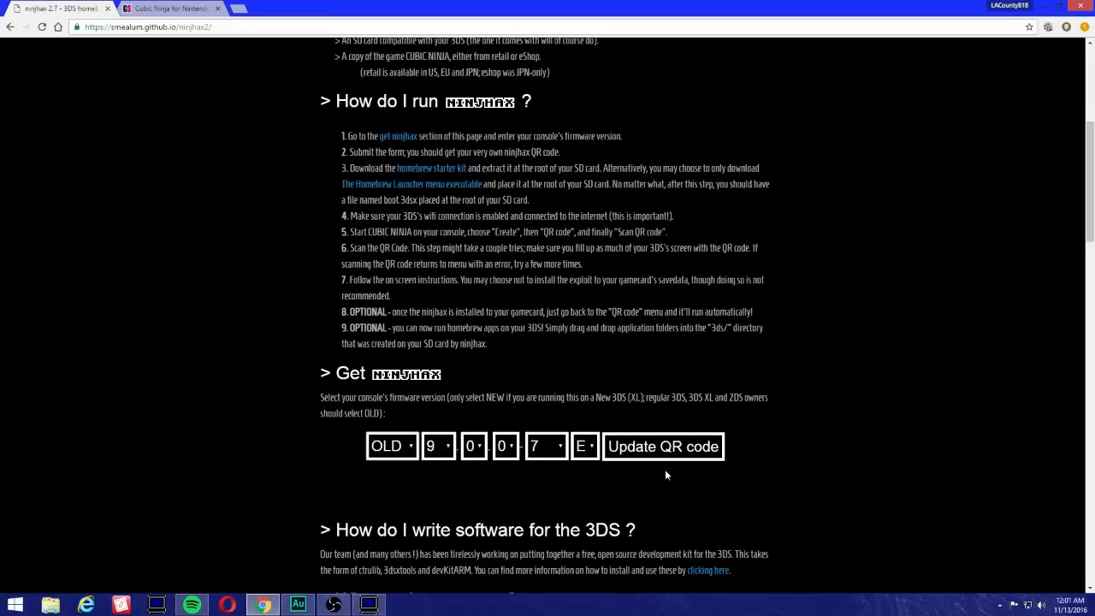
{"action": "mouse_move", "coordinate": [148, 529]}
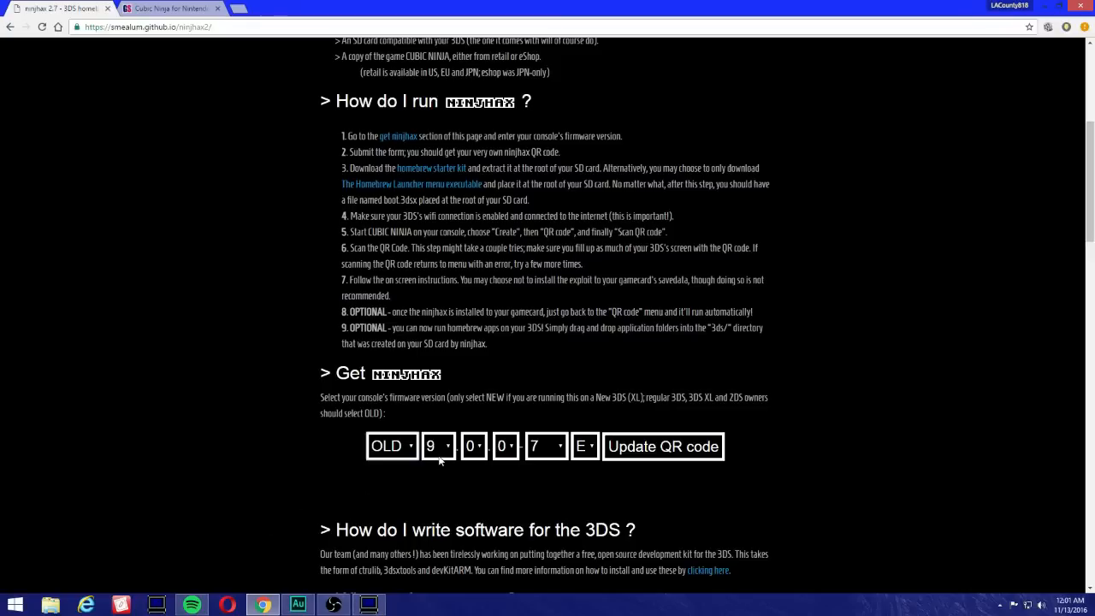
- Set the firmware version to 11.1.0-34 with region U
{"action": "left_click", "coordinate": [438, 445]}
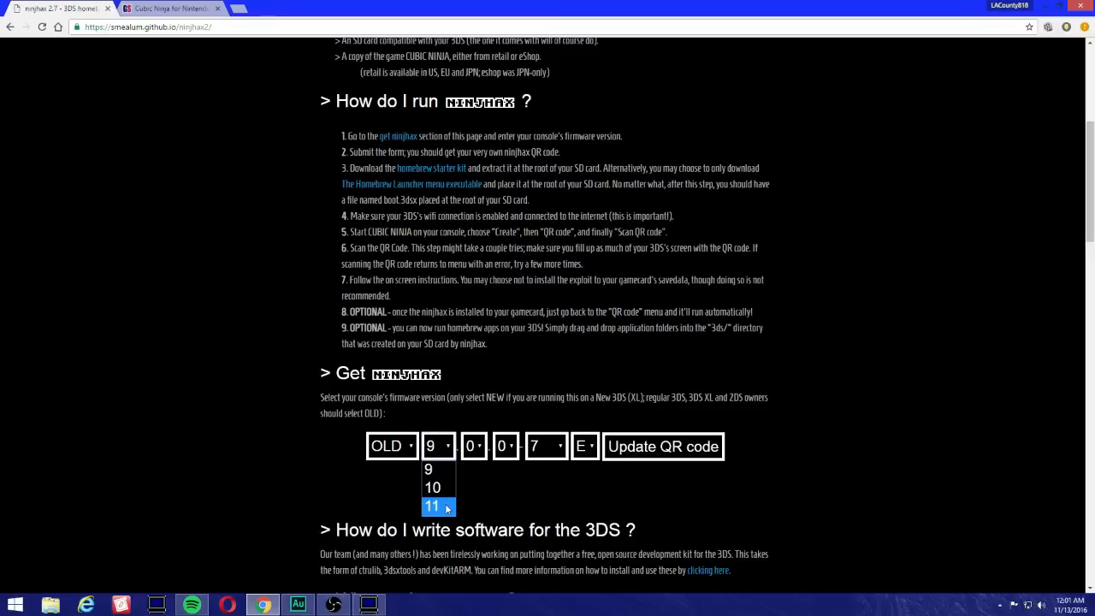
{"action": "left_click", "coordinate": [431, 506]}
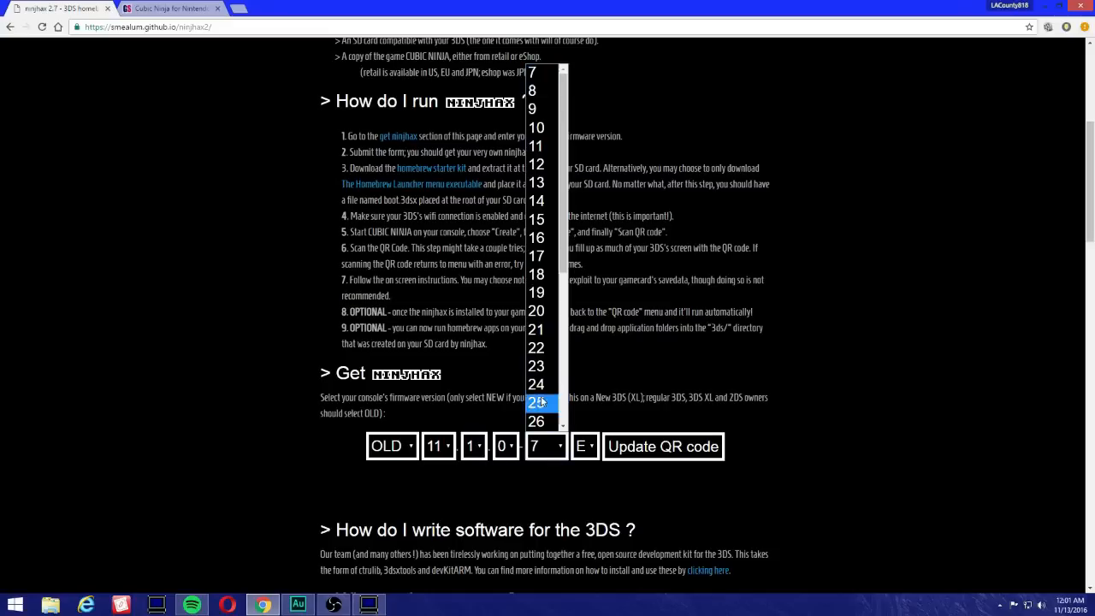
{"action": "scroll", "scroll_direction": "down", "scroll_amount": 3}
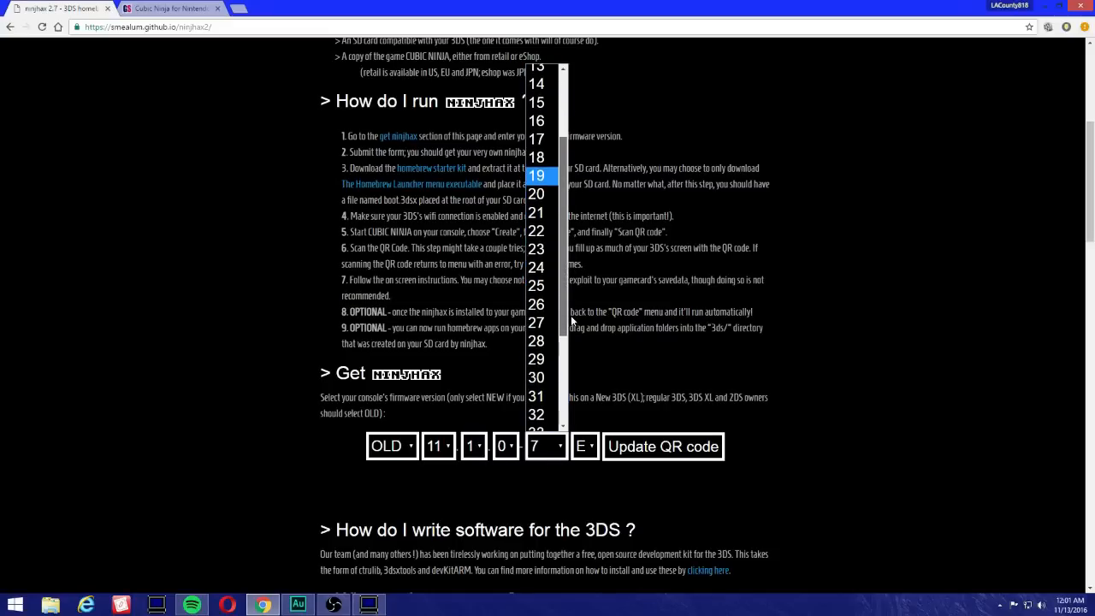
{"action": "scroll", "scroll_direction": "down", "scroll_amount": 3}
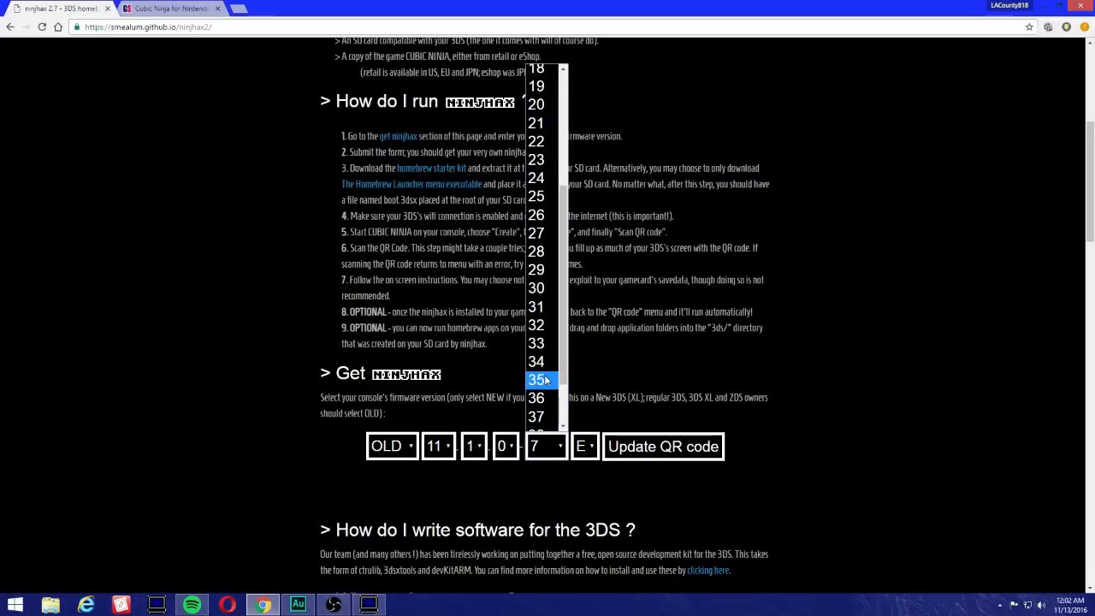
{"action": "left_click", "coordinate": [536, 361]}
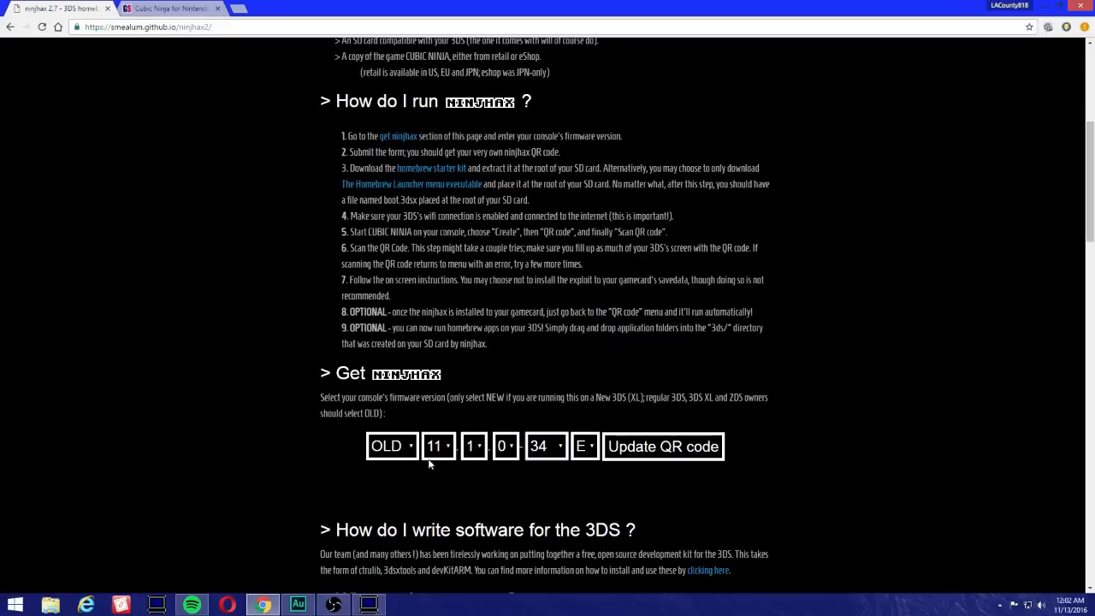
{"action": "left_click", "coordinate": [585, 444]}
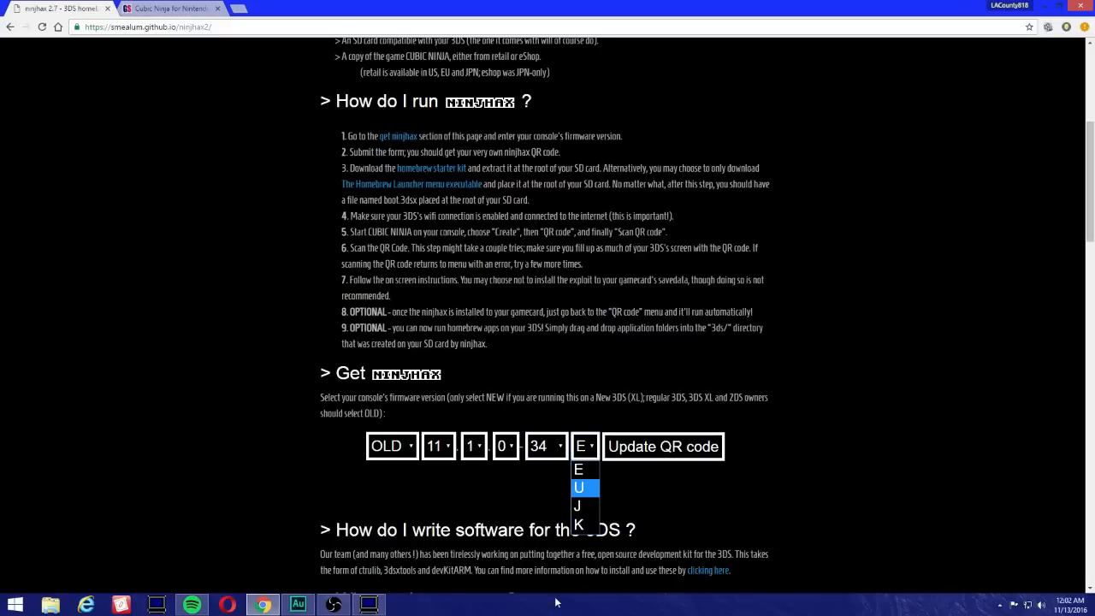
{"action": "left_click", "coordinate": [579, 486]}
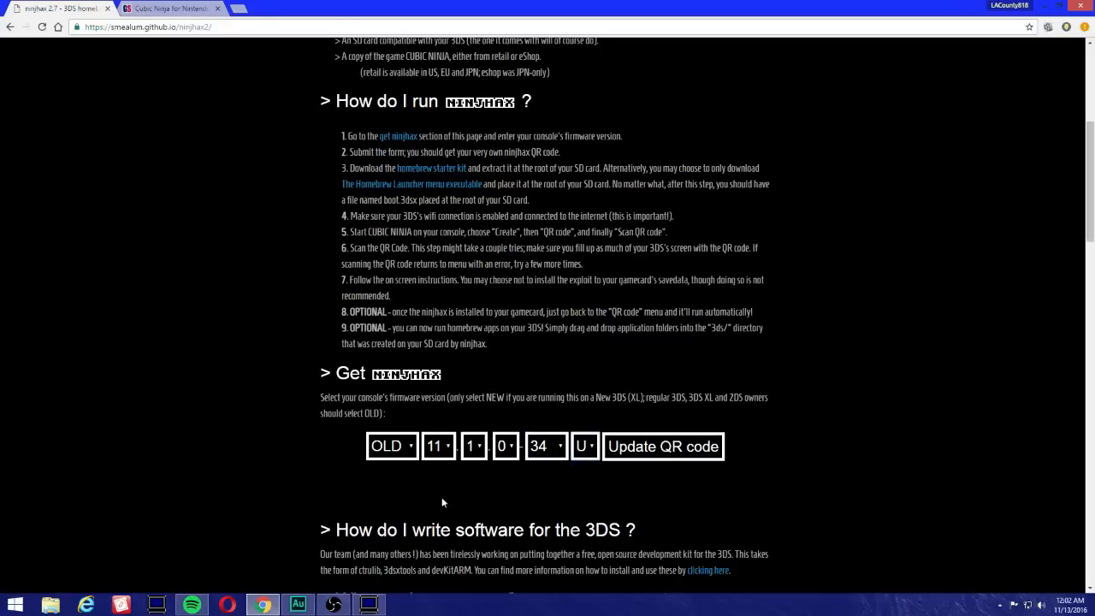
{"action": "mouse_move", "coordinate": [202, 474]}
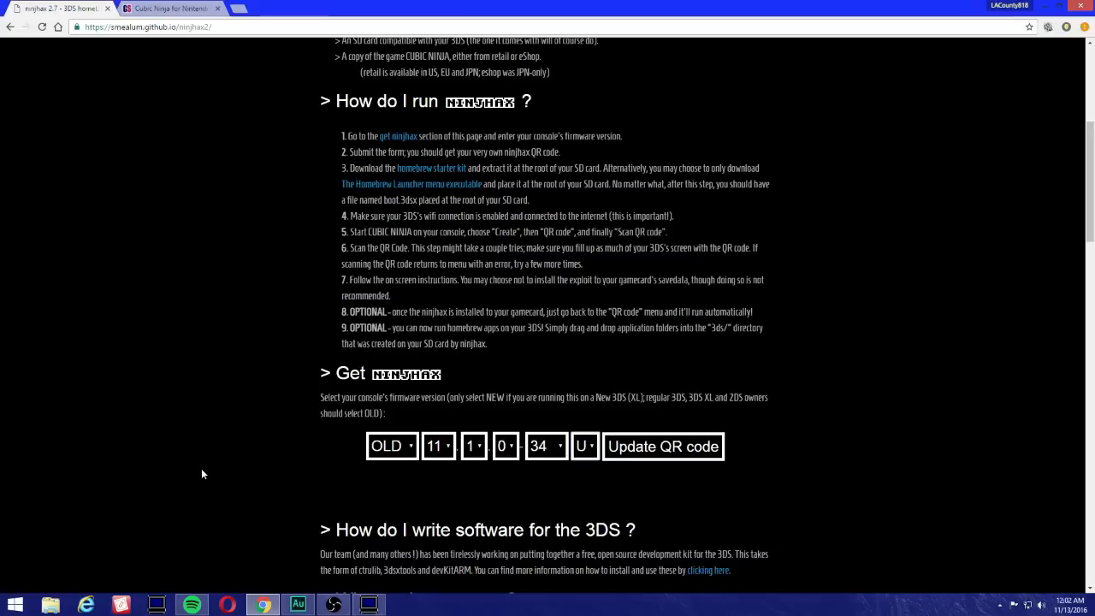
{"action": "mouse_move", "coordinate": [450, 458]}
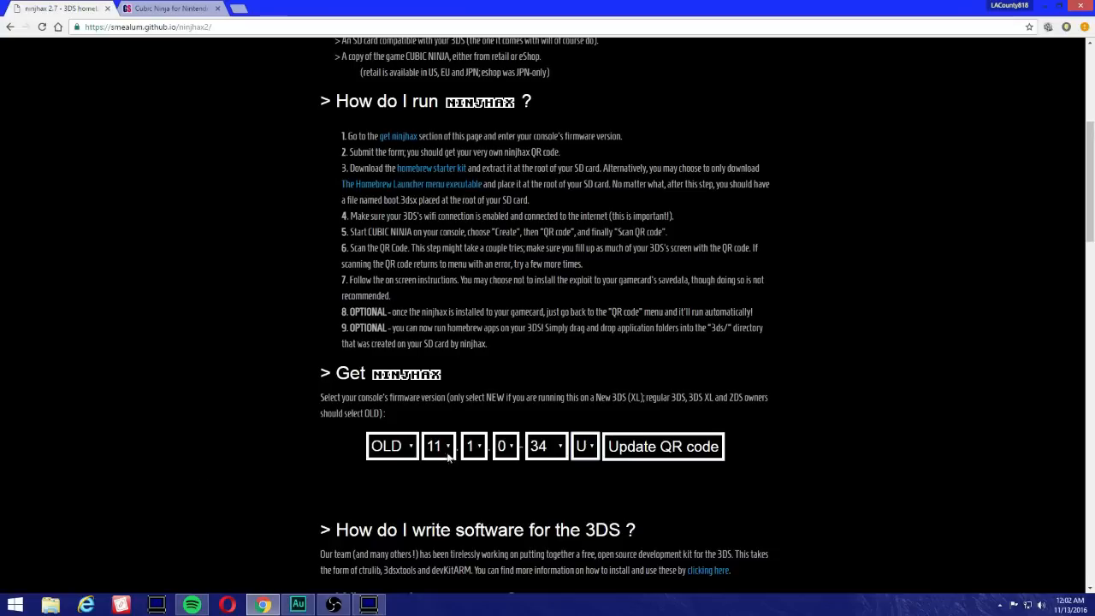
{"action": "mouse_move", "coordinate": [674, 447]}
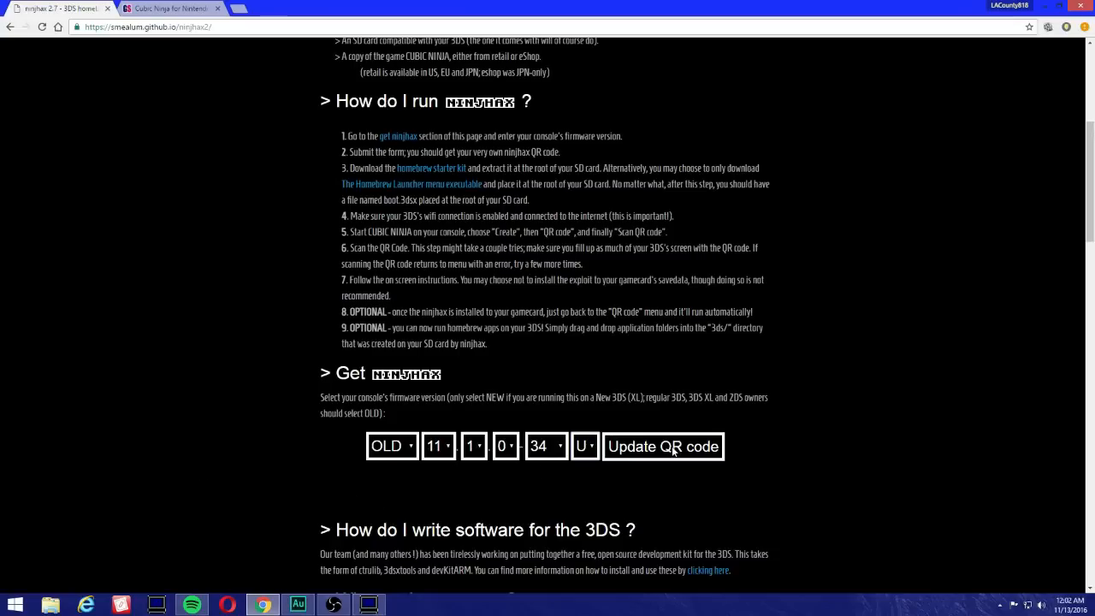
- Generate the ninjhax QR code and delete all Cubic Ninja save data in the capture window
{"action": "left_click", "coordinate": [664, 445]}
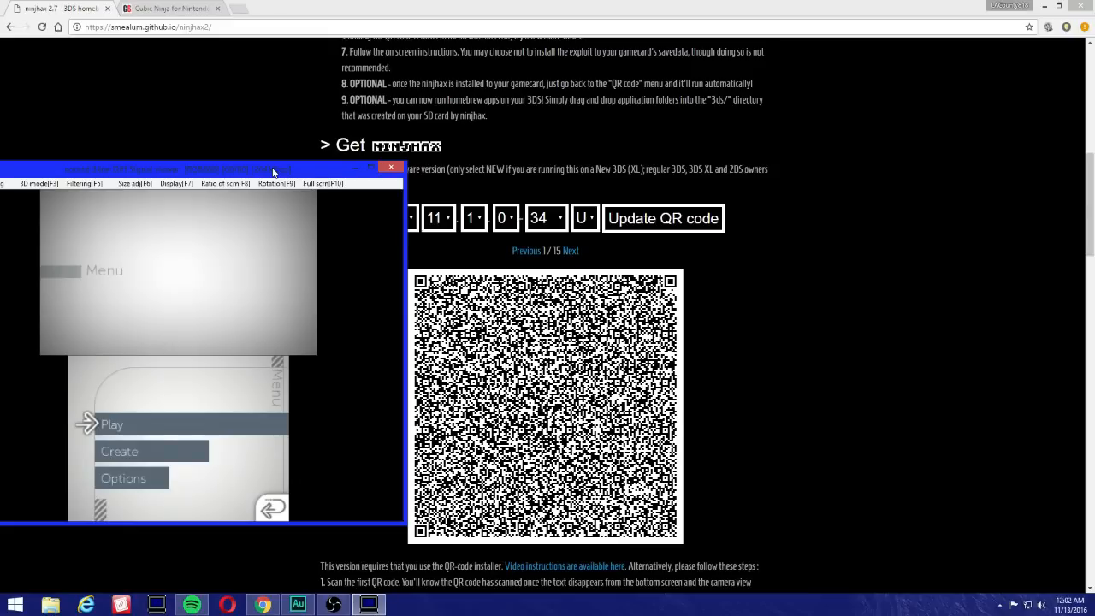
{"action": "left_click", "coordinate": [119, 452]}
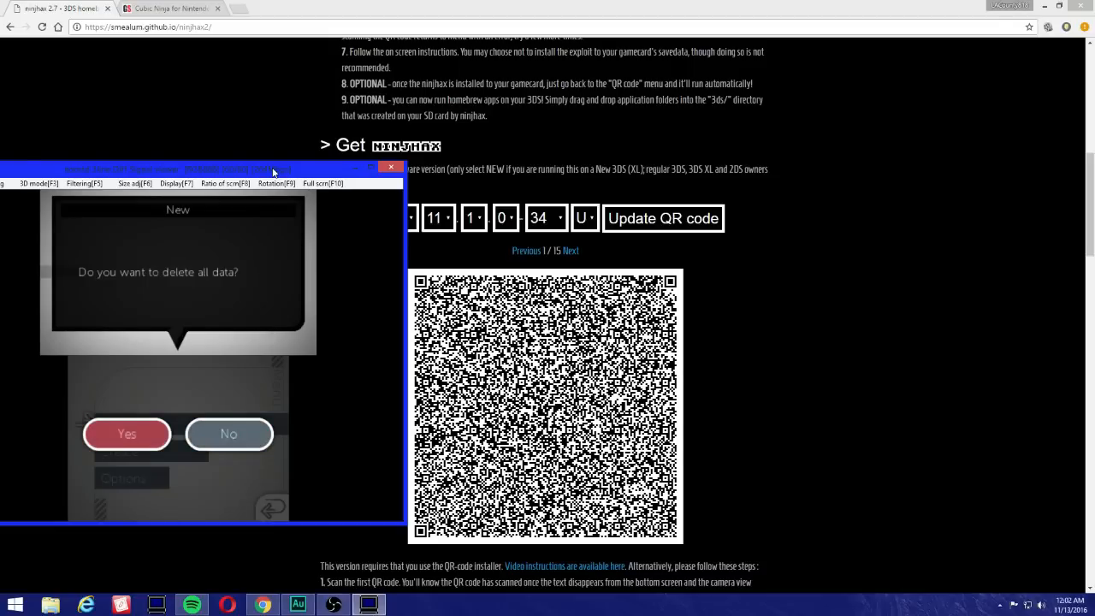
{"action": "left_click", "coordinate": [127, 435]}
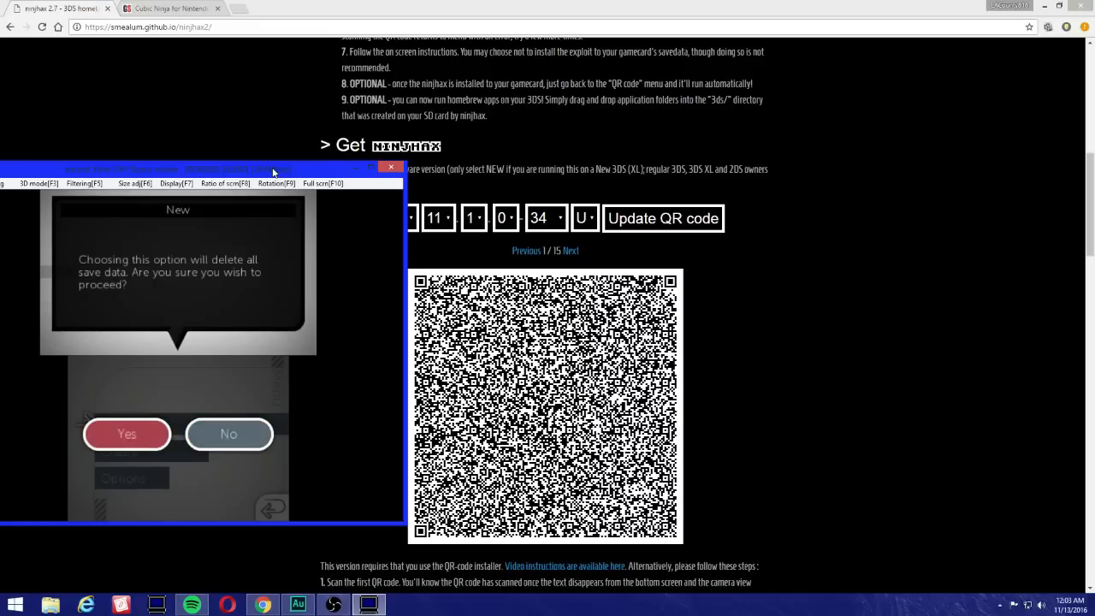
{"action": "left_click", "coordinate": [127, 435]}
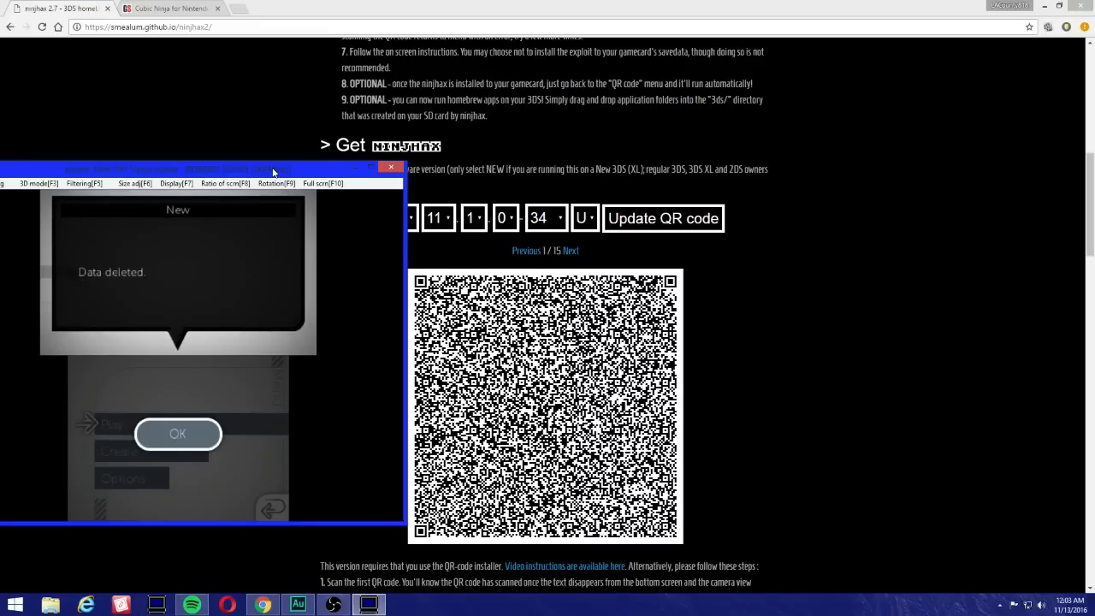
{"action": "mouse_move", "coordinate": [192, 459]}
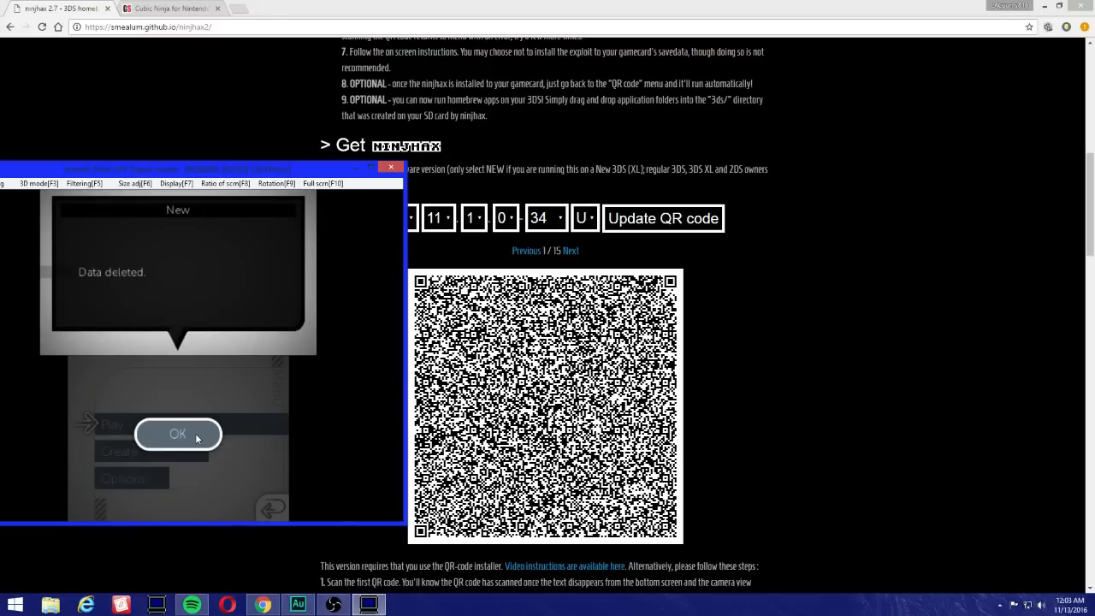
{"action": "left_click", "coordinate": [178, 435]}
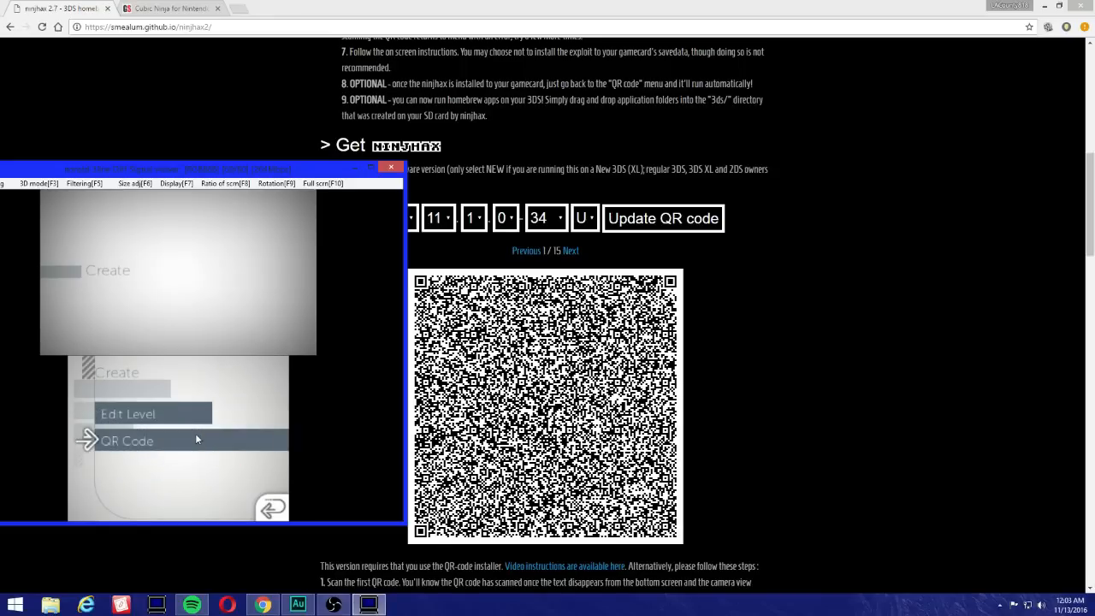
- Start Cubic Ninja's QR code scanner and advance the ninjhax page through the next QR codes
{"action": "left_click", "coordinate": [126, 440]}
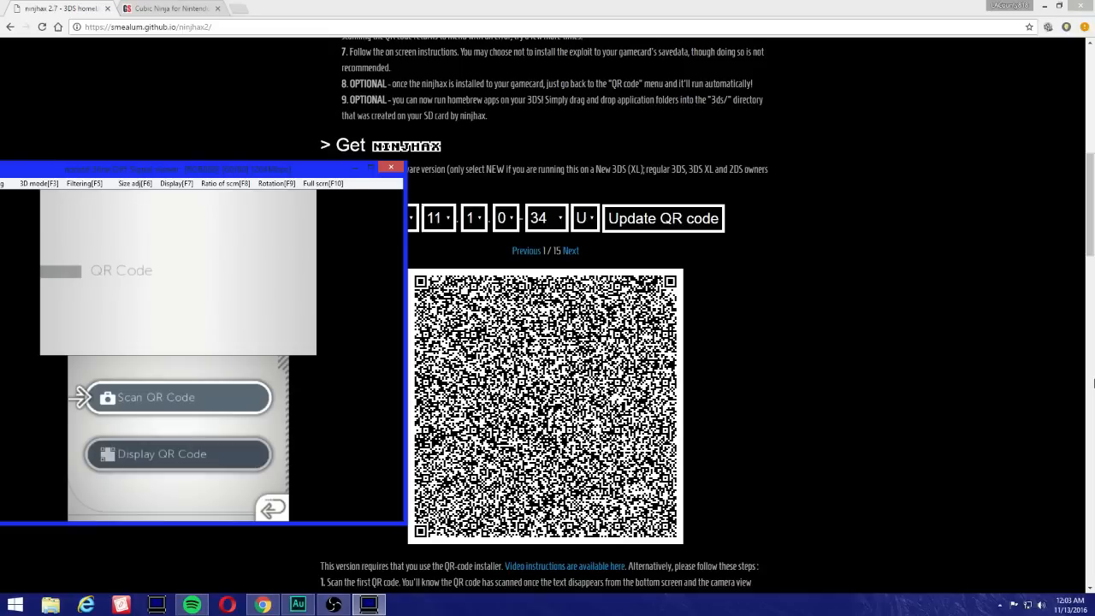
{"action": "left_click", "coordinate": [178, 397]}
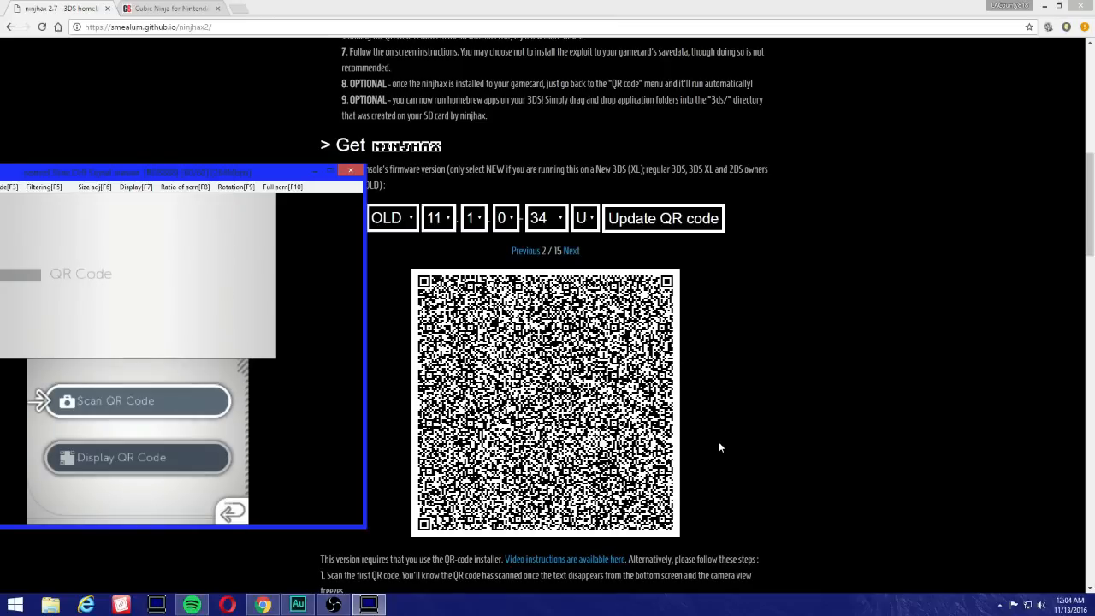
{"action": "mouse_move", "coordinate": [581, 253]}
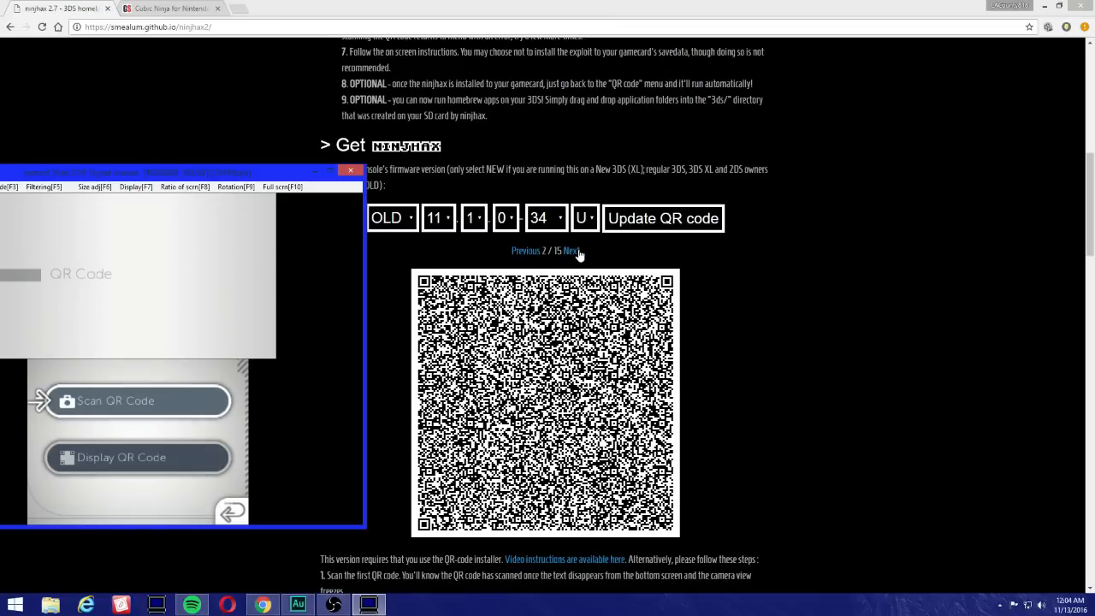
{"action": "left_click", "coordinate": [571, 250]}
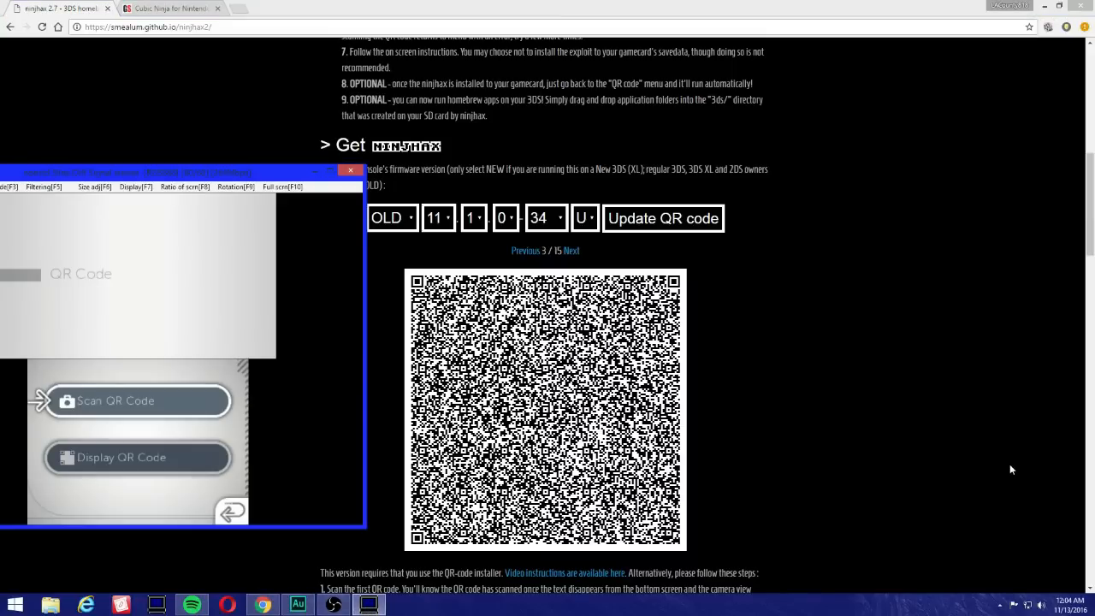
{"action": "left_click", "coordinate": [137, 400]}
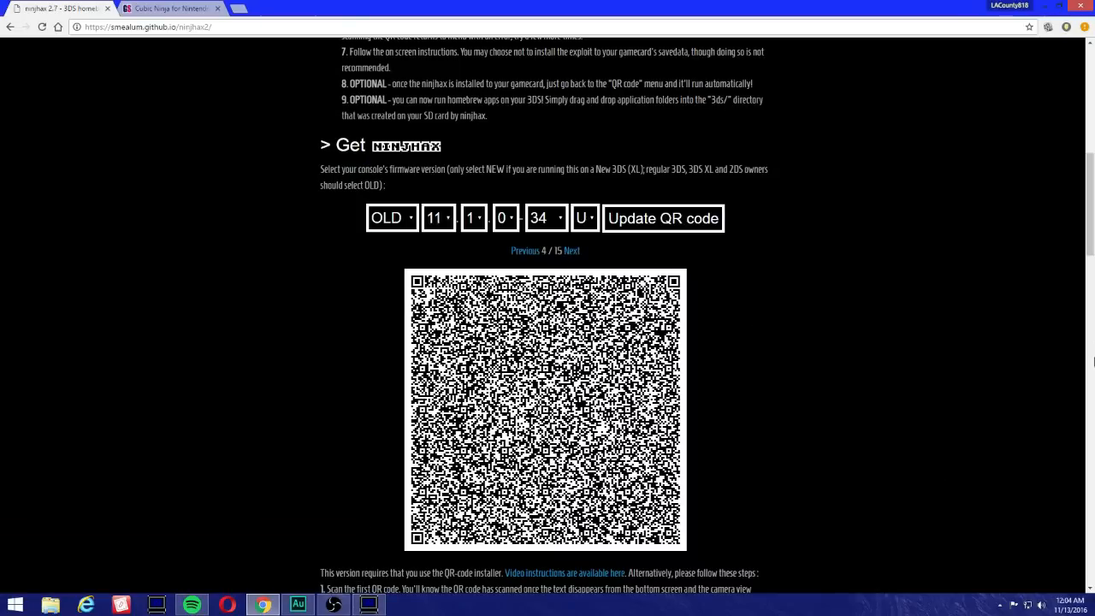
{"action": "mouse_move", "coordinate": [945, 538]}
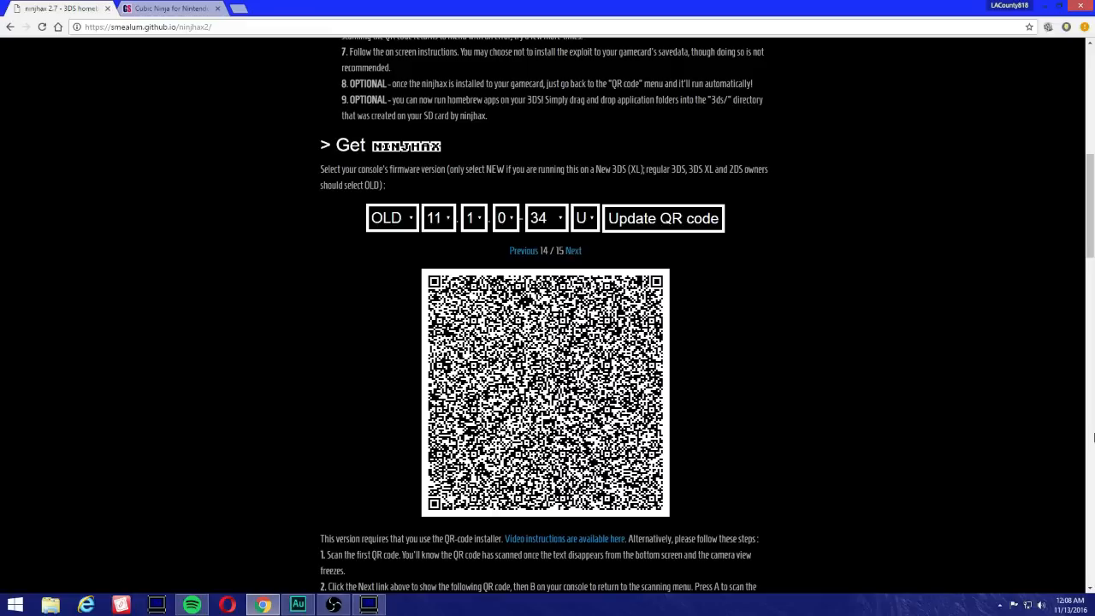
{"action": "mouse_move", "coordinate": [569, 260]}
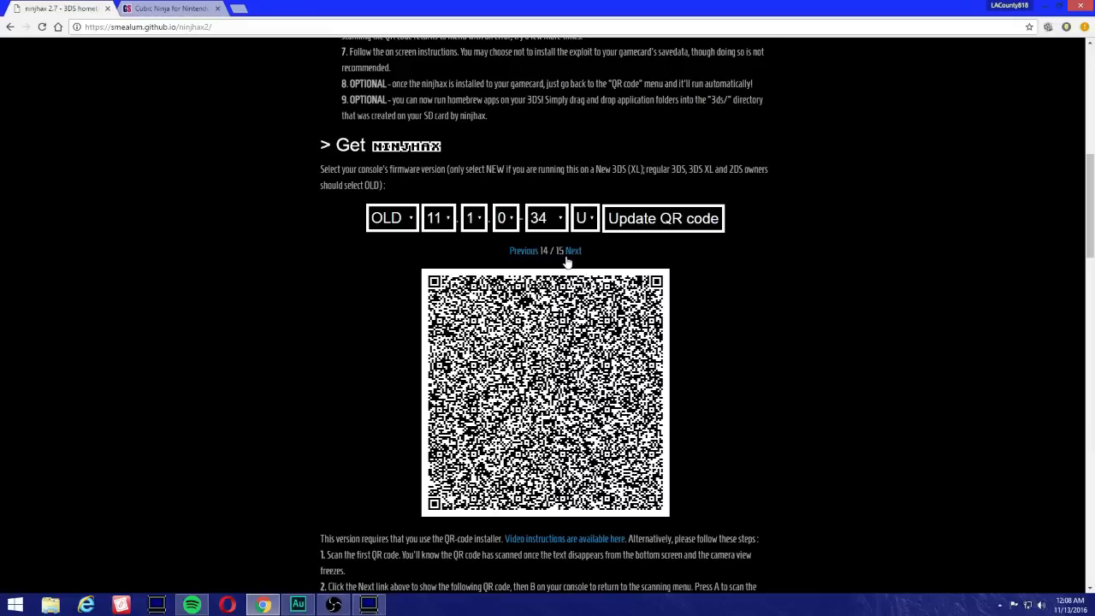
- Advance to the final QR code 15/15 and bring the 3DS capture window forward
{"action": "left_click", "coordinate": [571, 250]}
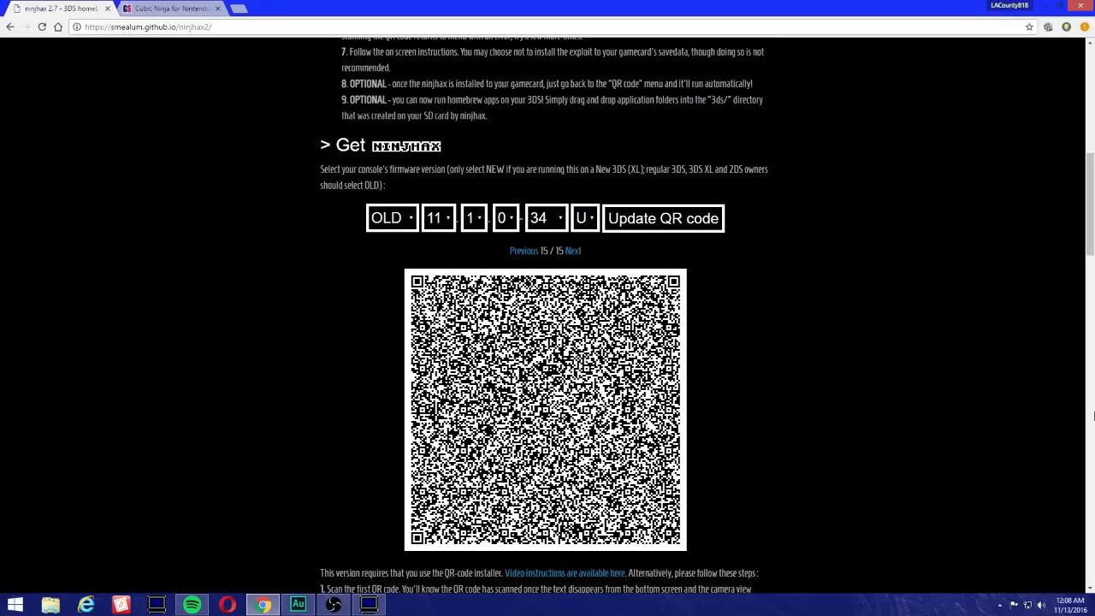
{"action": "left_click", "coordinate": [368, 605]}
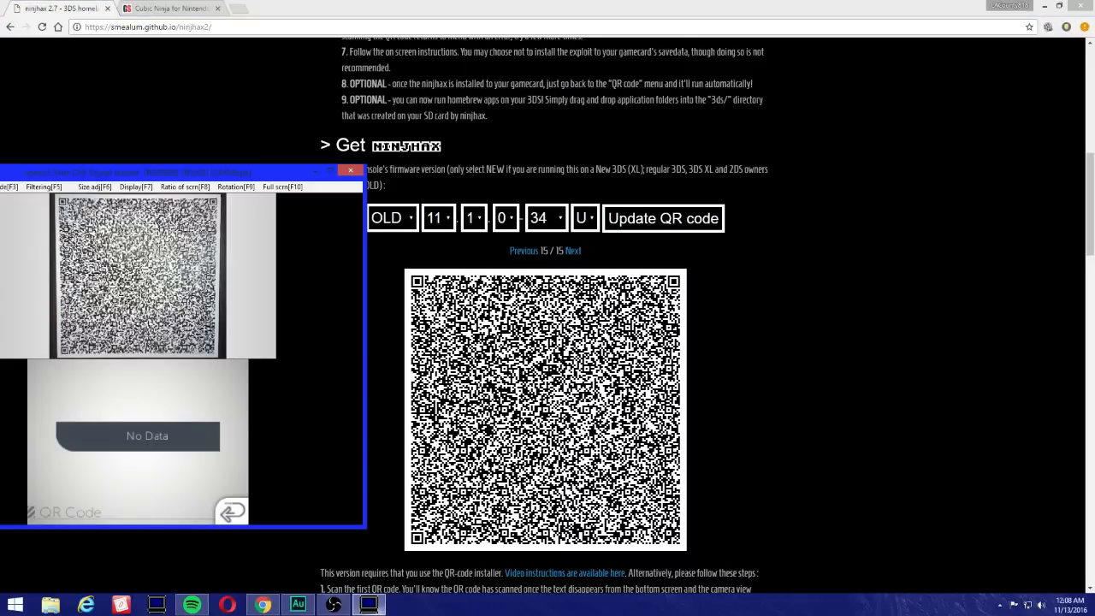
{"action": "mouse_move", "coordinate": [195, 185]}
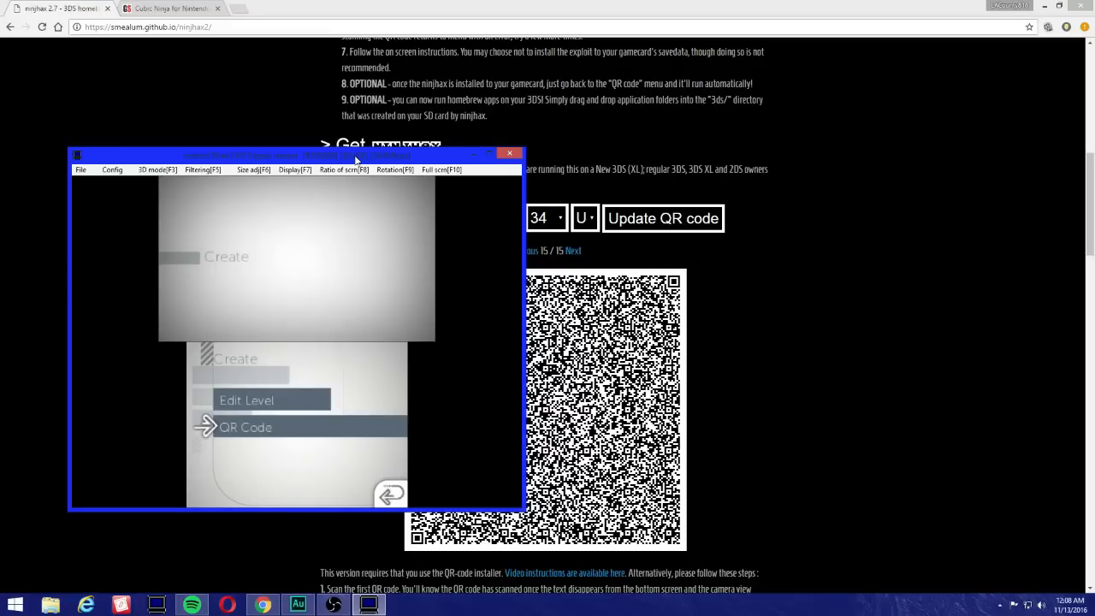
- Scan the final code from the QR Code option so the Homebrew Launcher loads
{"action": "left_click", "coordinate": [247, 427]}
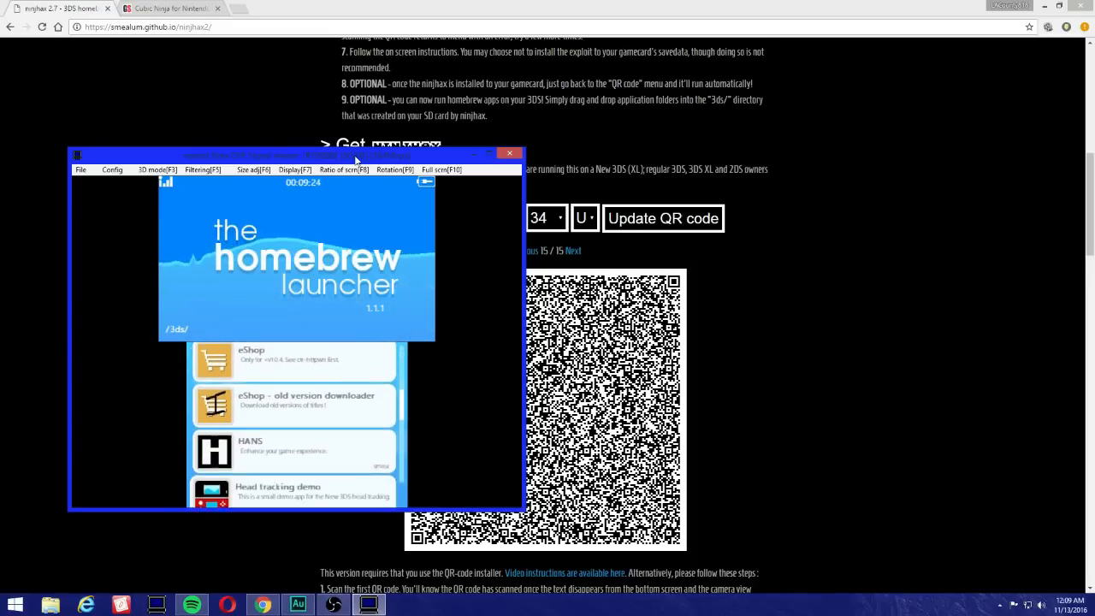
{"action": "scroll", "scroll_direction": "up", "scroll_amount": 3}
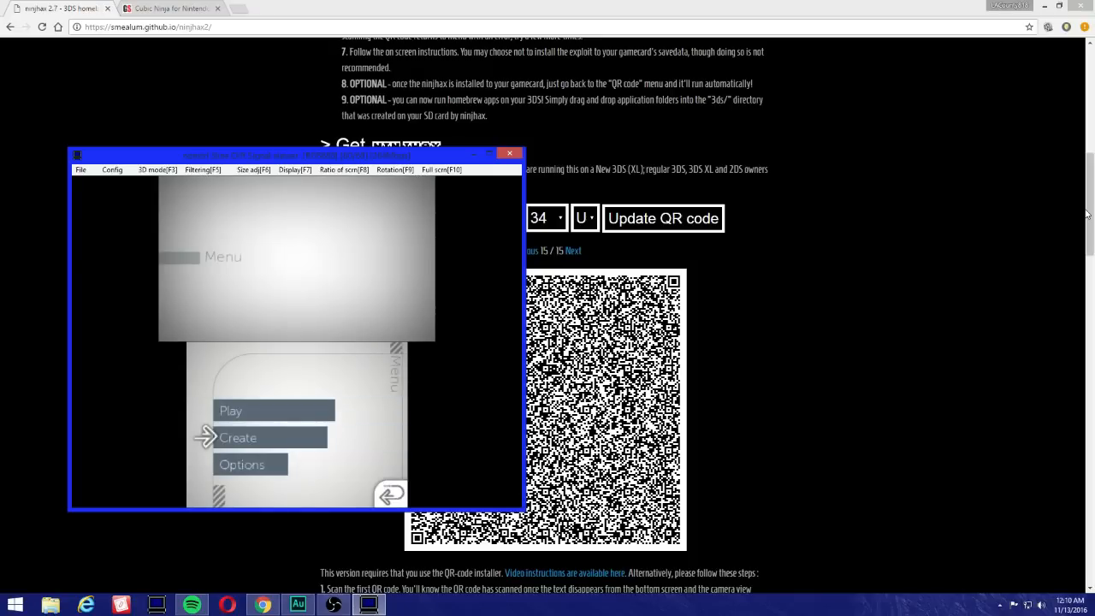
- Choose Create then QR Code and dismiss the error that restarts Cubic Ninja
{"action": "left_click", "coordinate": [238, 438]}
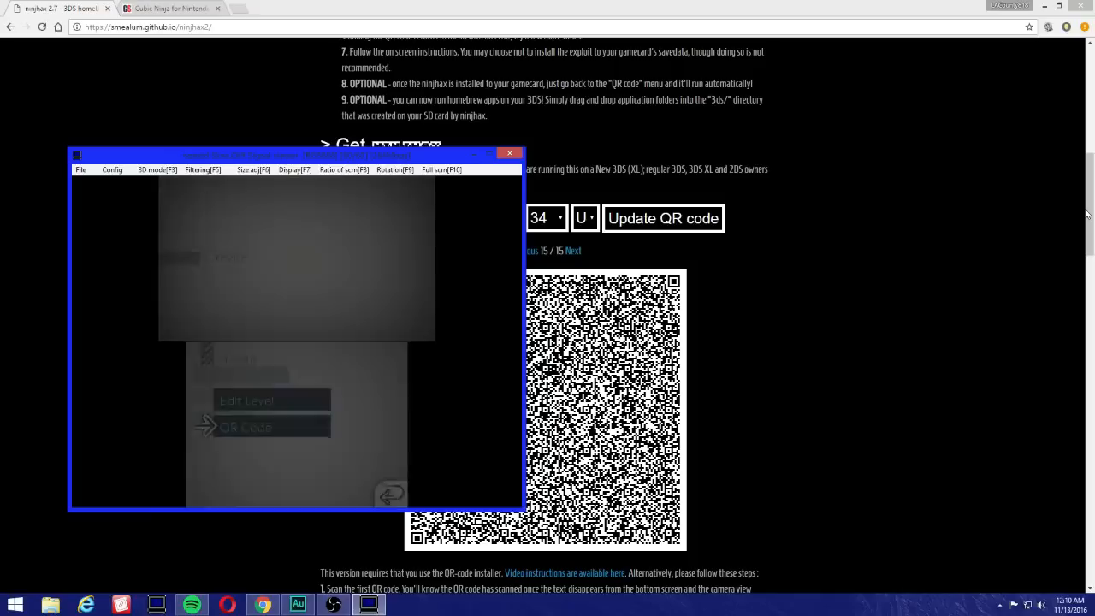
{"action": "left_click", "coordinate": [247, 426]}
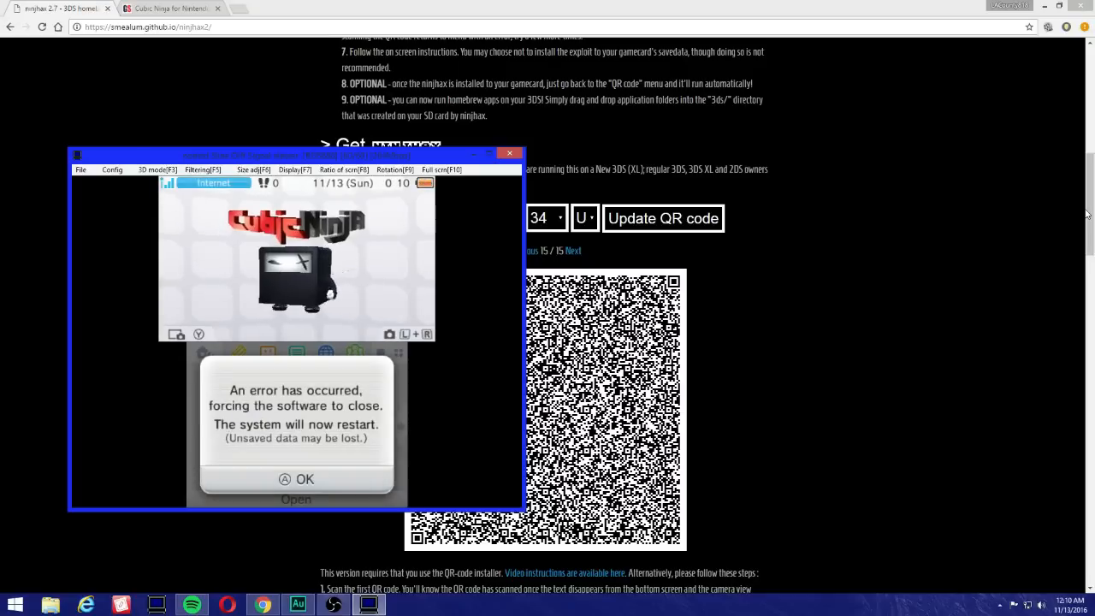
{"action": "left_click", "coordinate": [296, 479]}
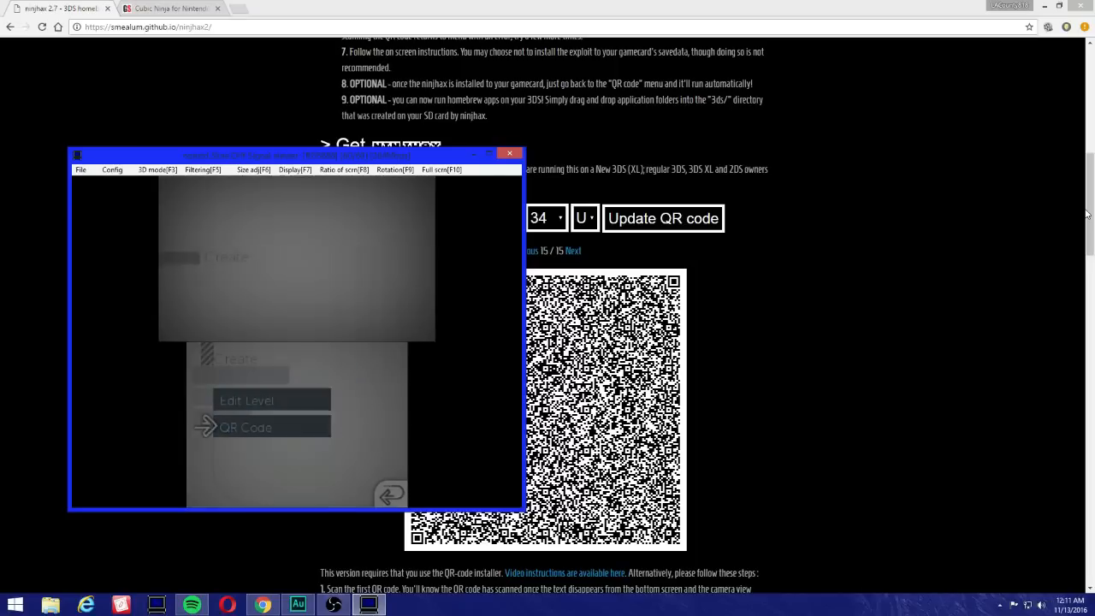
- Select QR Code again from Cubic Ninja's Create menu
{"action": "left_click", "coordinate": [247, 428]}
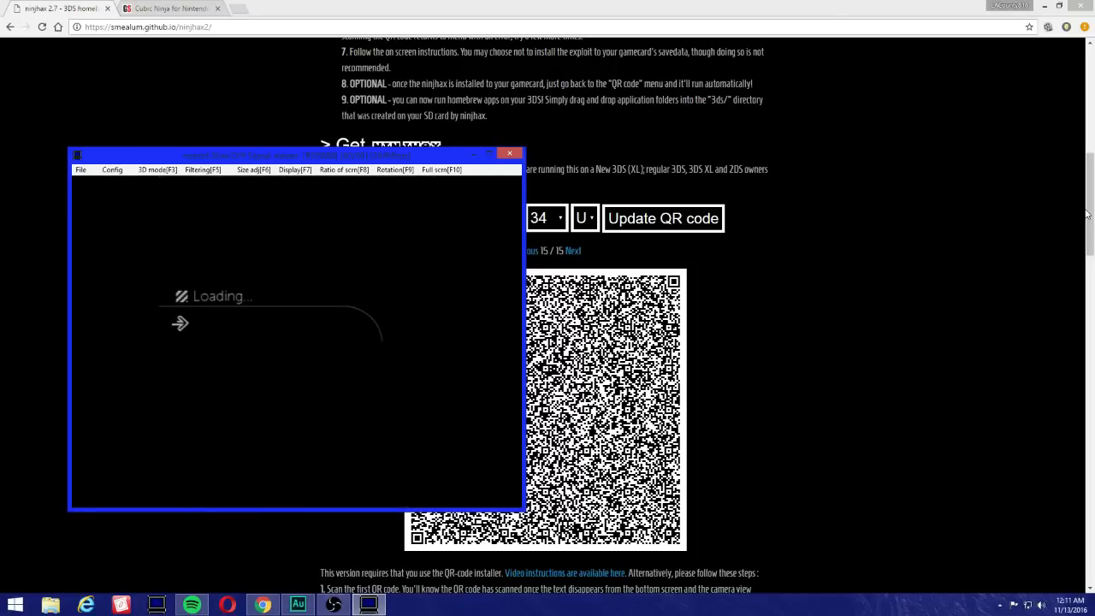